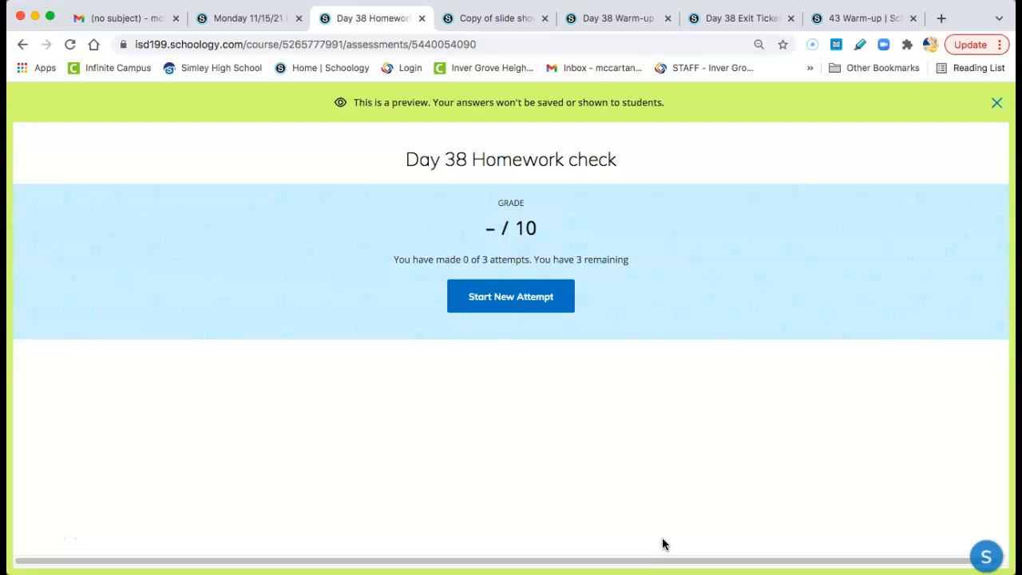
# - Start a new preview attempt of the Day 38 Homework check, showing question 1 of 4
pyautogui.click(511, 296)
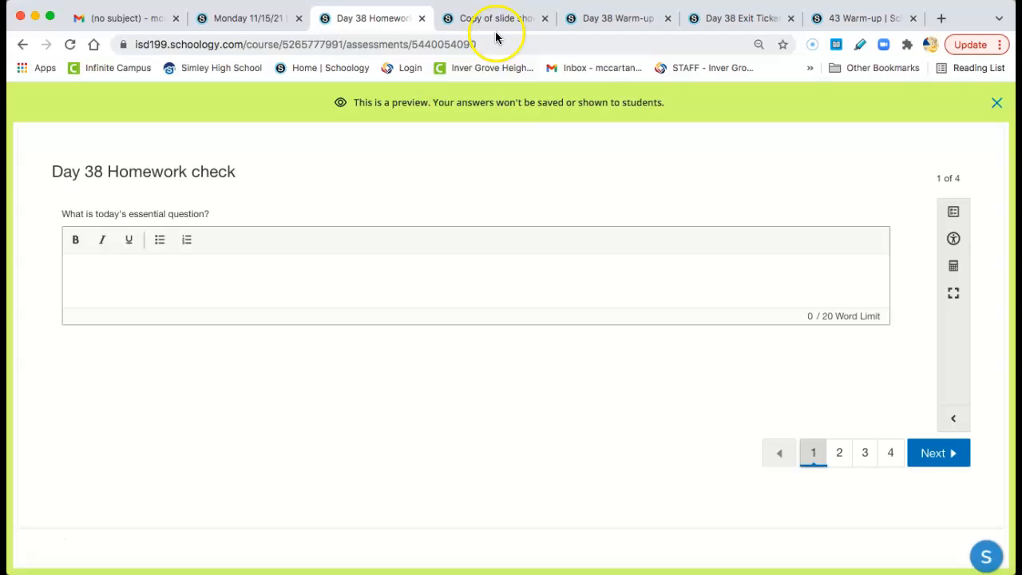
# - Switch to the Day 38 slide show and scroll to slide 3's essential question
pyautogui.click(495, 18)
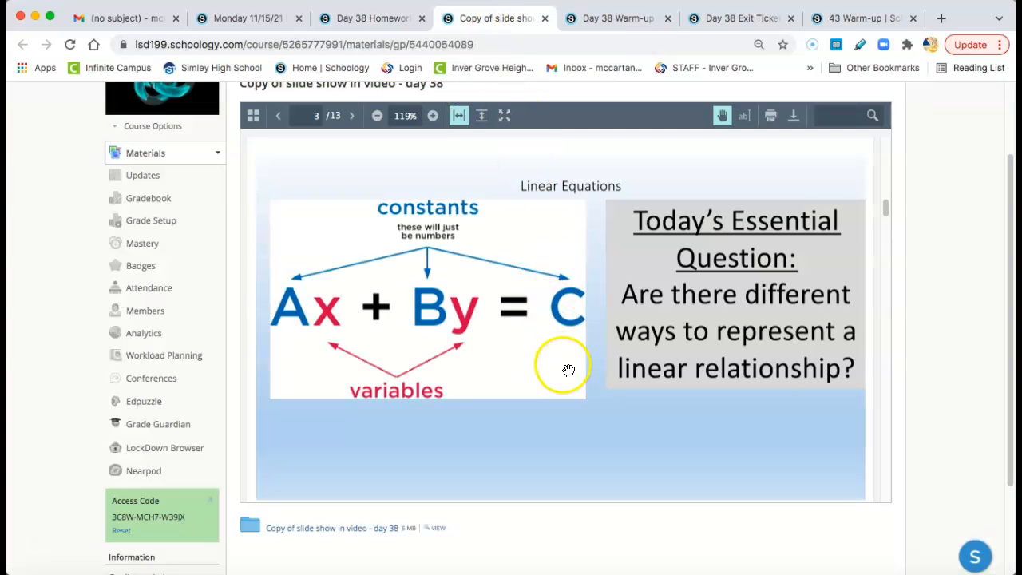
pyautogui.moveTo(887, 206)
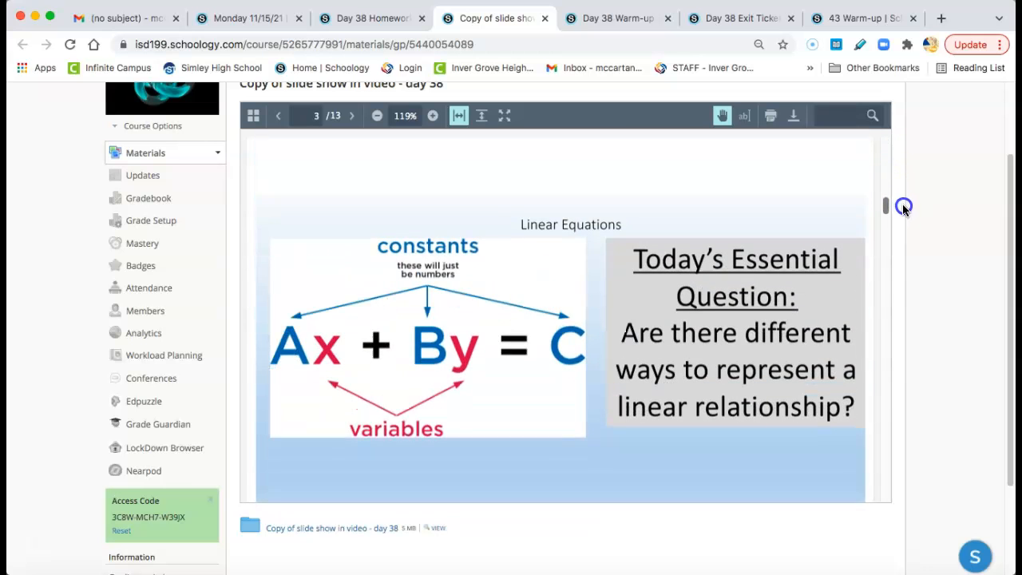
pyautogui.scroll(-3)
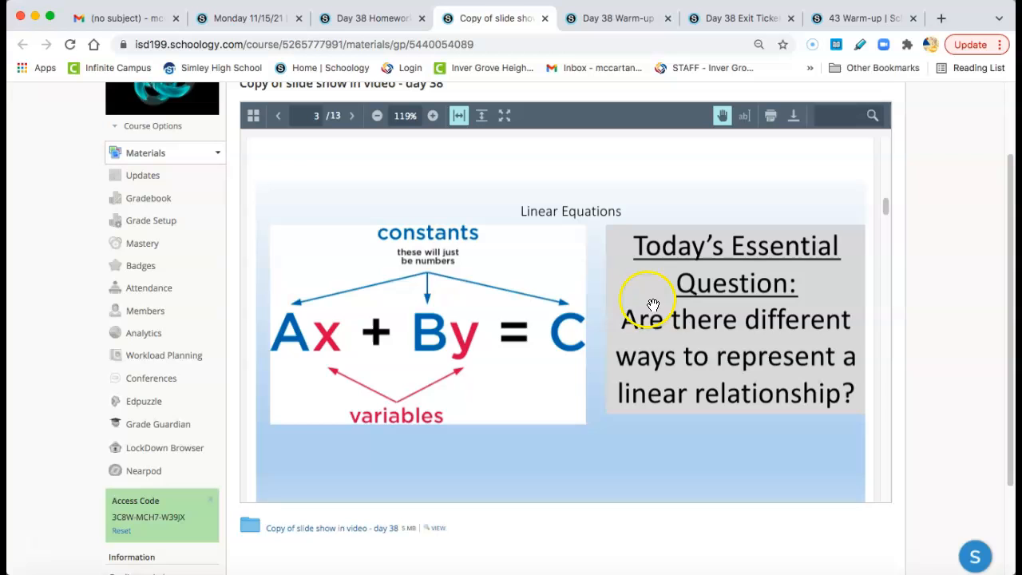
pyautogui.moveTo(669, 345)
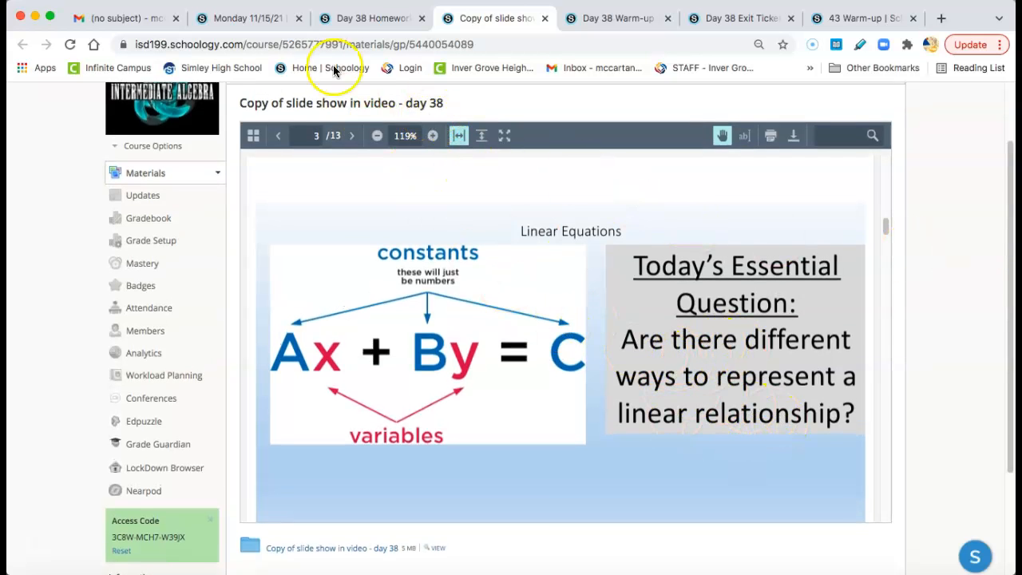
pyautogui.moveTo(373, 18)
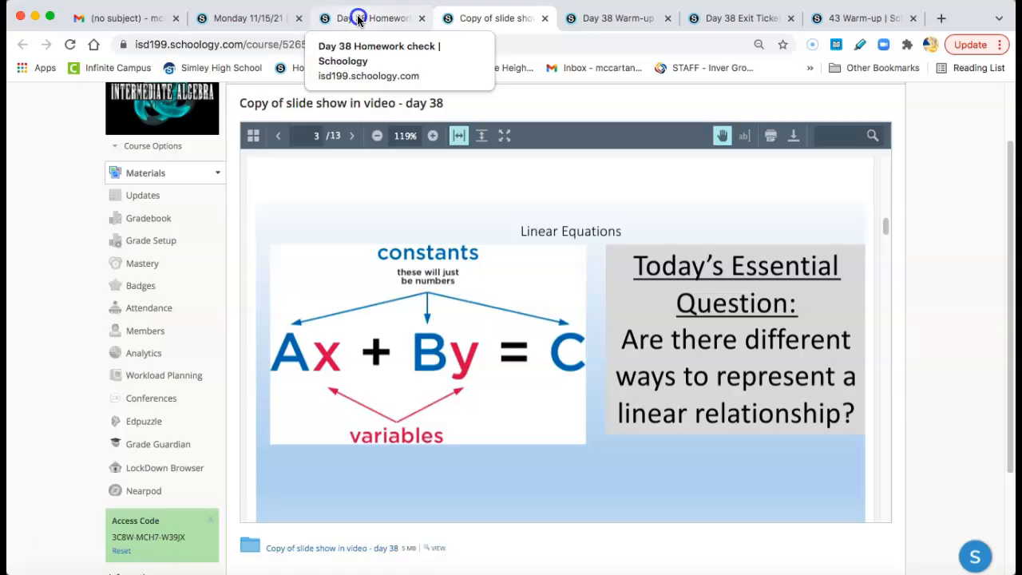
# - Advance the slide show to the three-forms slide, then return to homework question 2 of 4
pyautogui.click(373, 17)
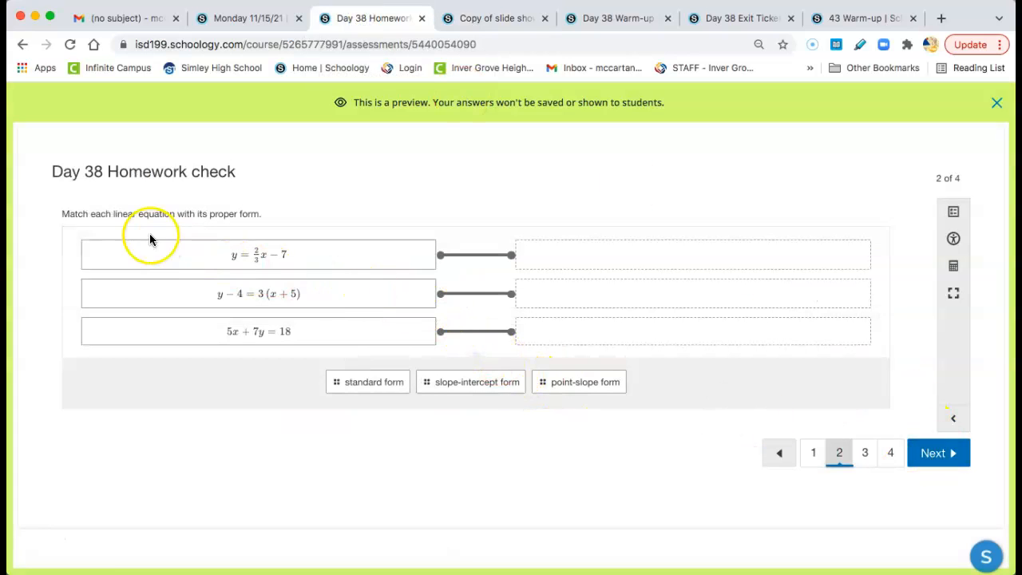
pyautogui.moveTo(414, 84)
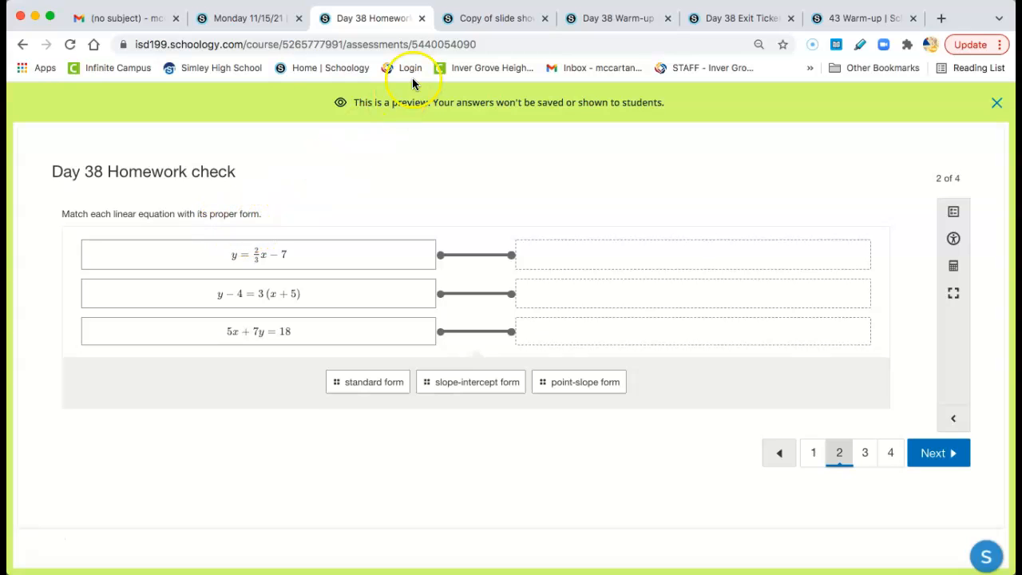
pyautogui.click(491, 17)
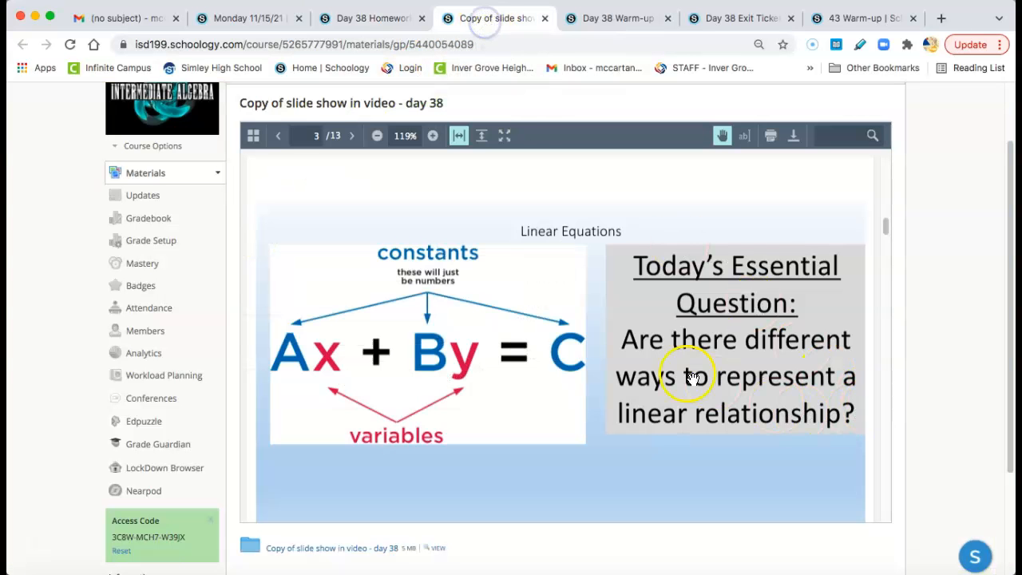
pyautogui.click(351, 135)
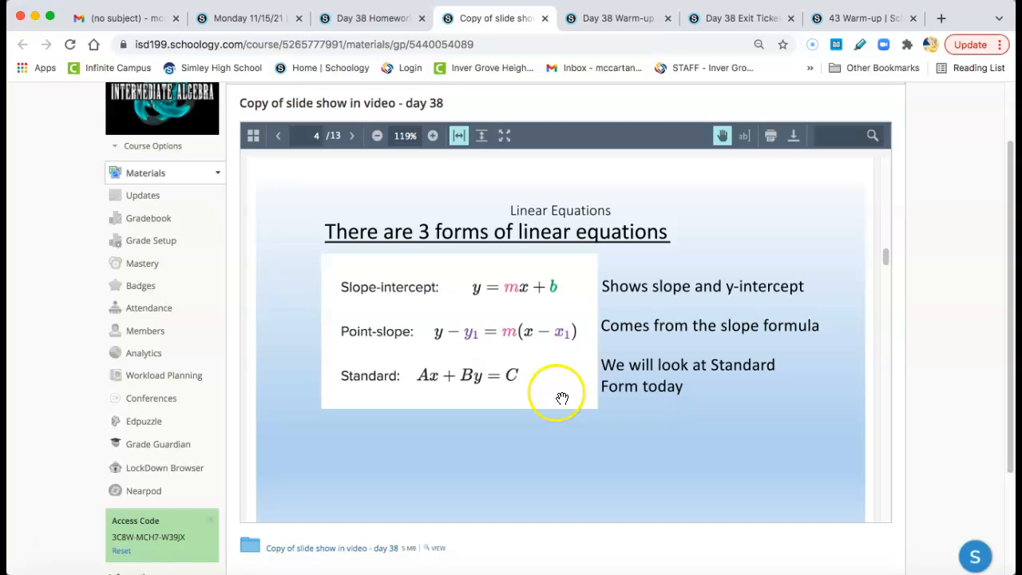
pyautogui.moveTo(515, 286)
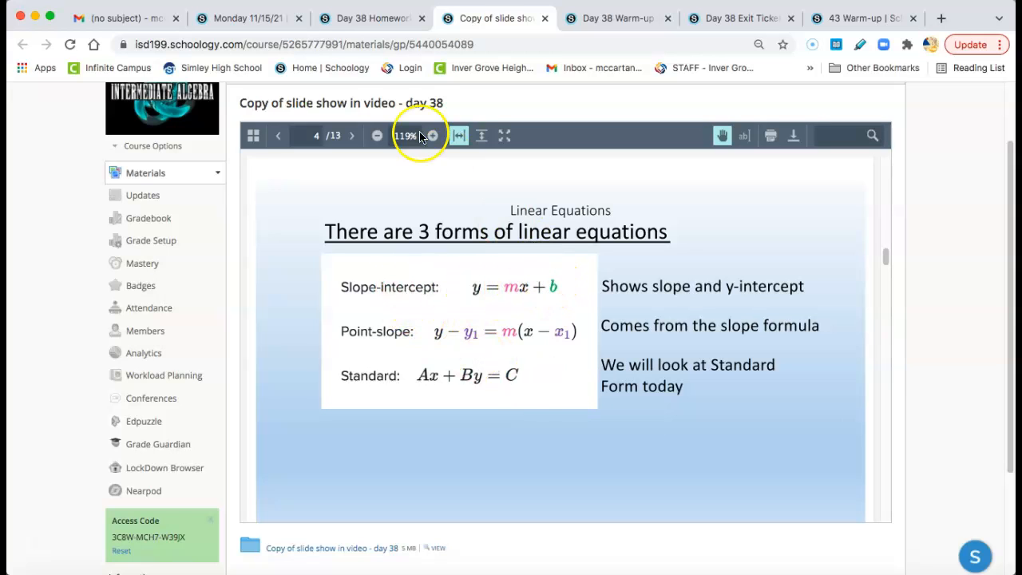
pyautogui.click(371, 18)
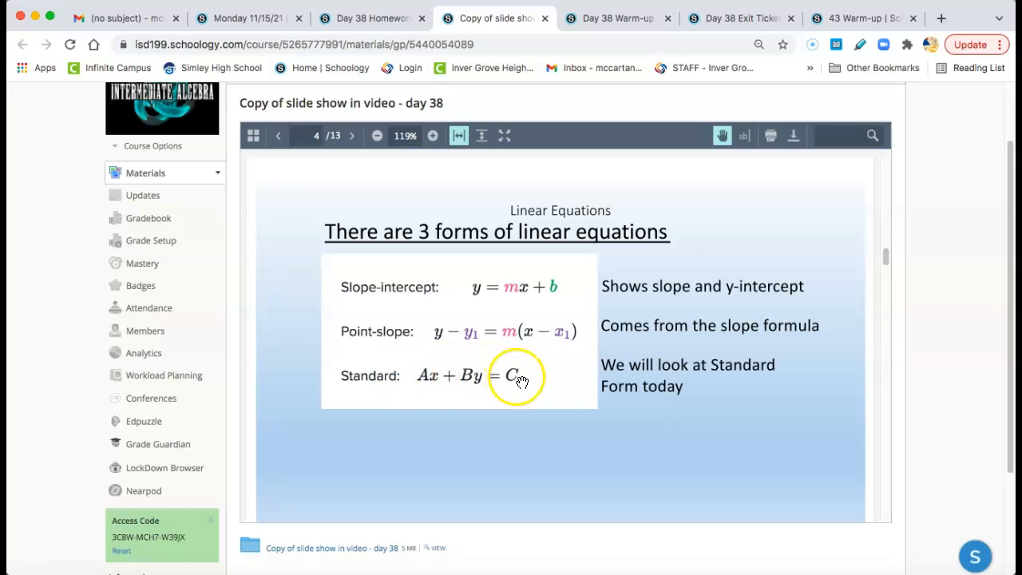
pyautogui.moveTo(396, 382)
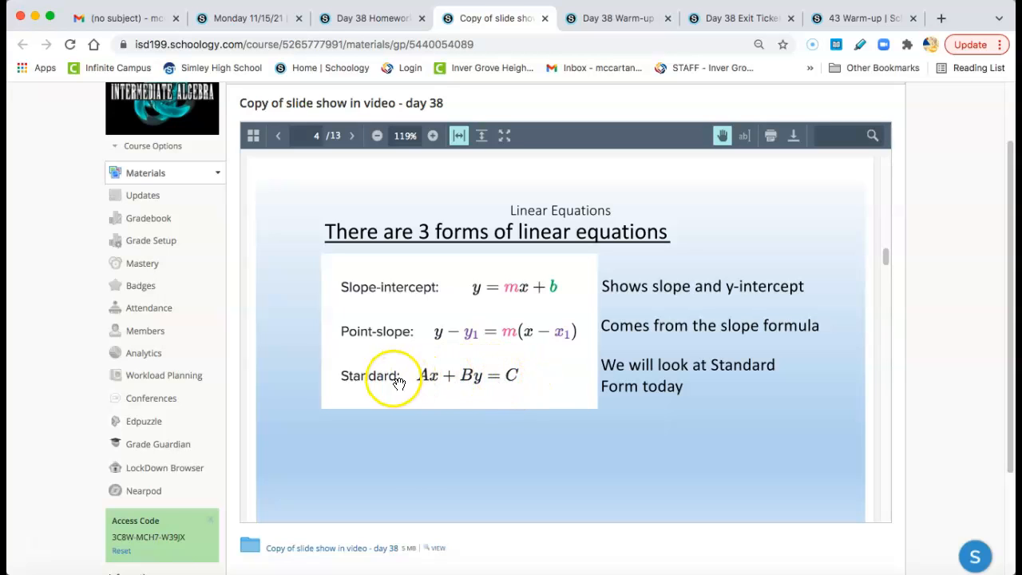
pyautogui.moveTo(515, 377)
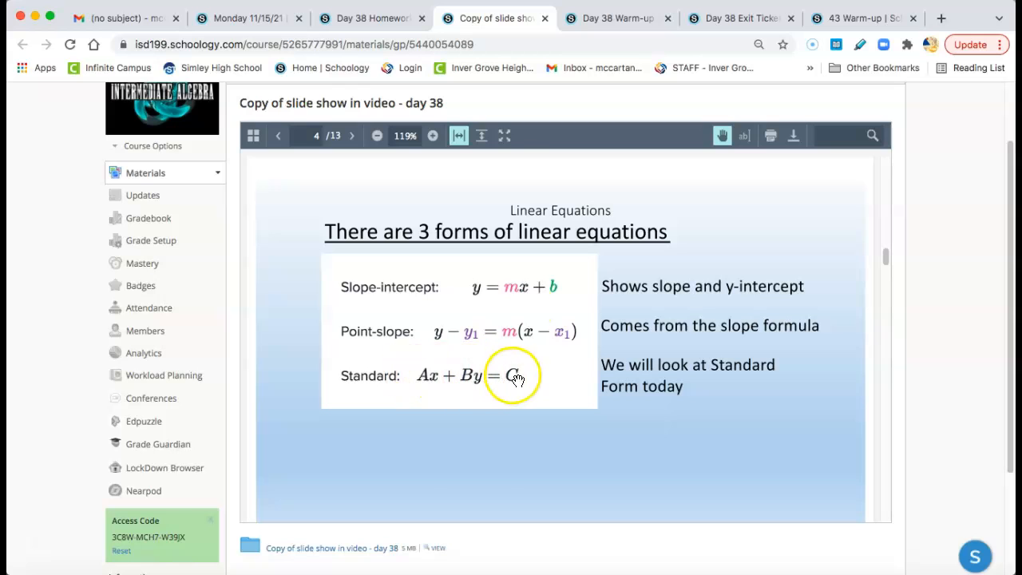
pyautogui.click(367, 18)
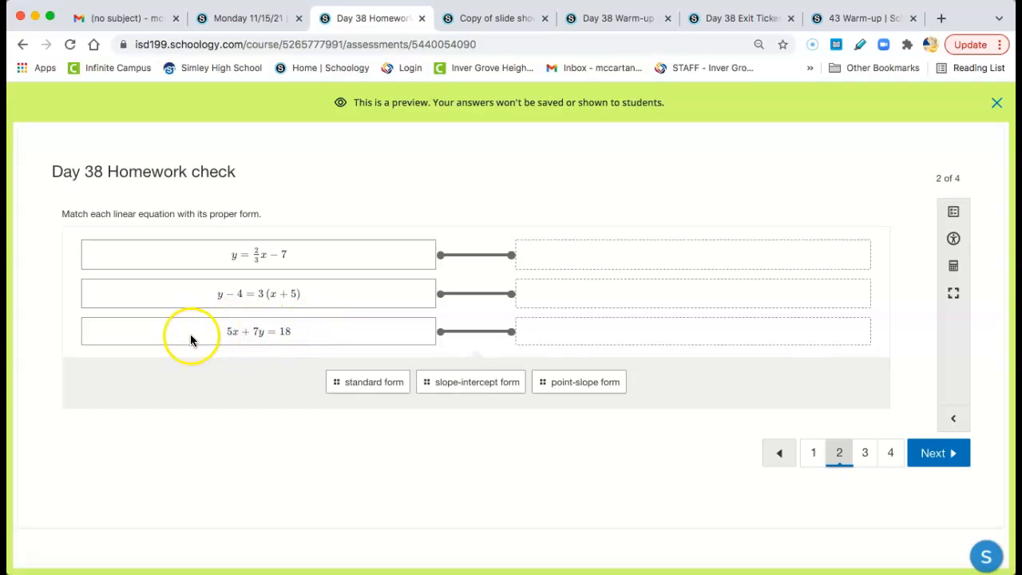
pyautogui.moveTo(189, 297)
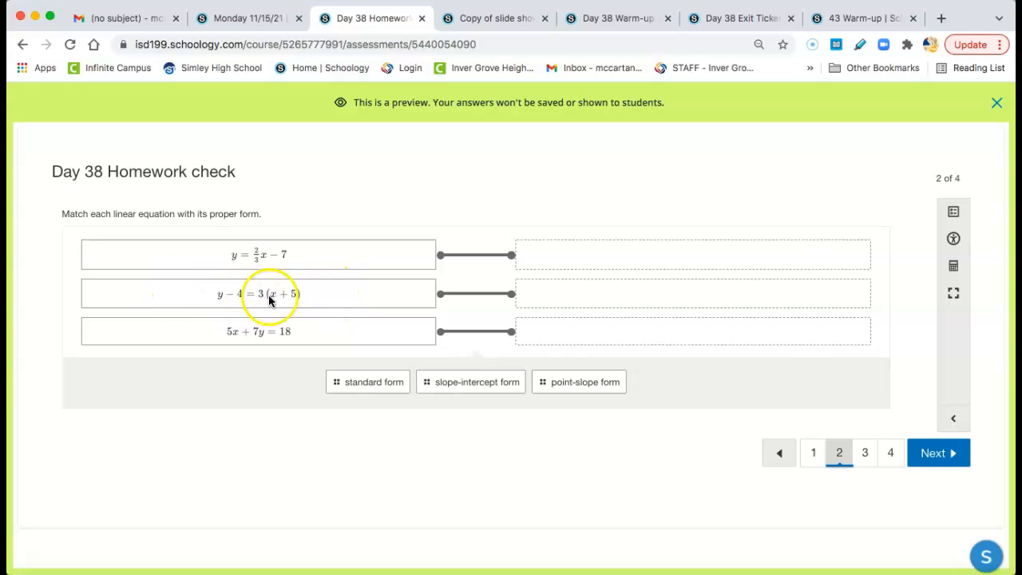
# - Go to homework question 3 of 4, the standard form of y = −½x + 4
pyautogui.click(938, 453)
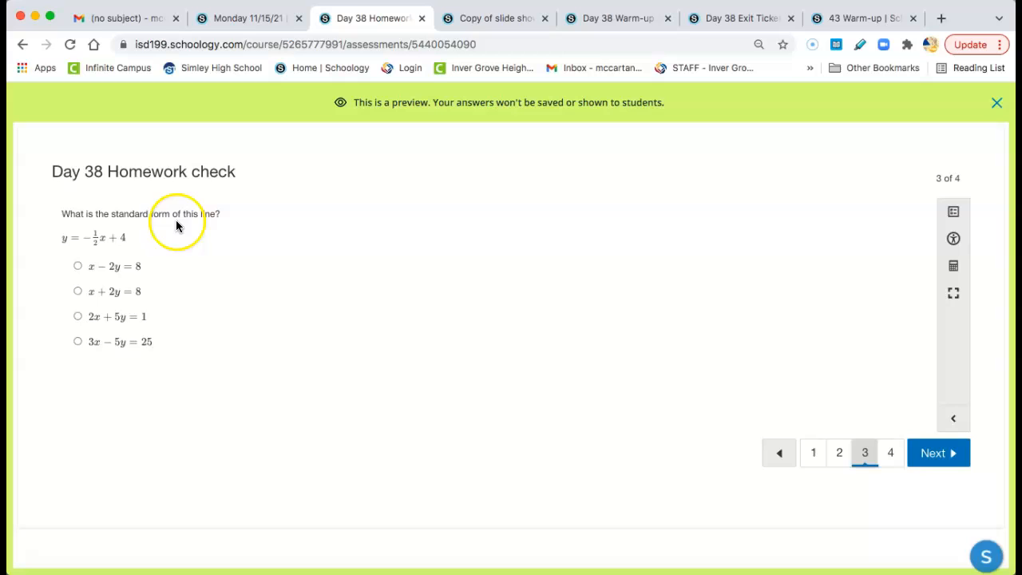
pyautogui.moveTo(101, 239)
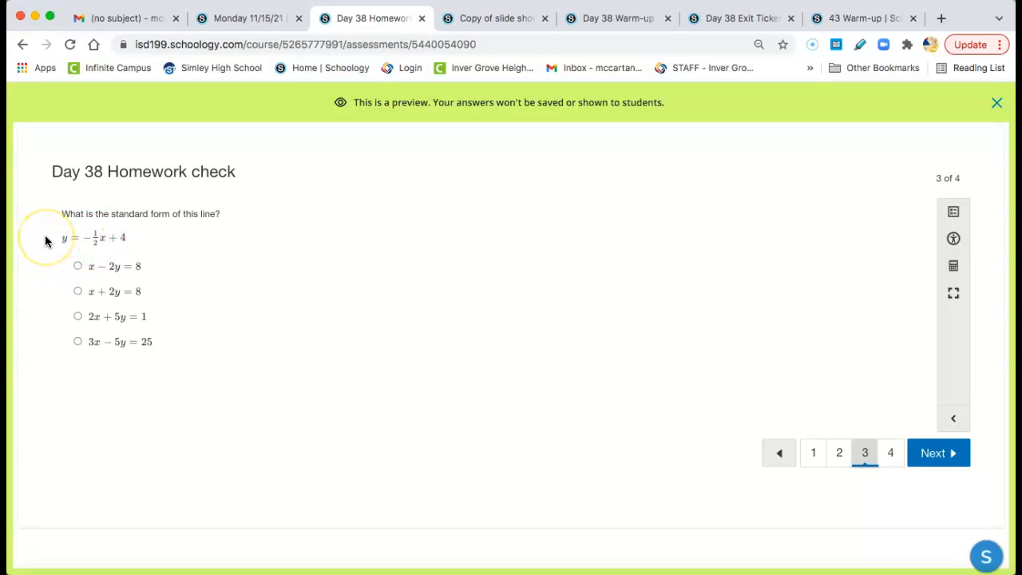
pyautogui.moveTo(106, 241)
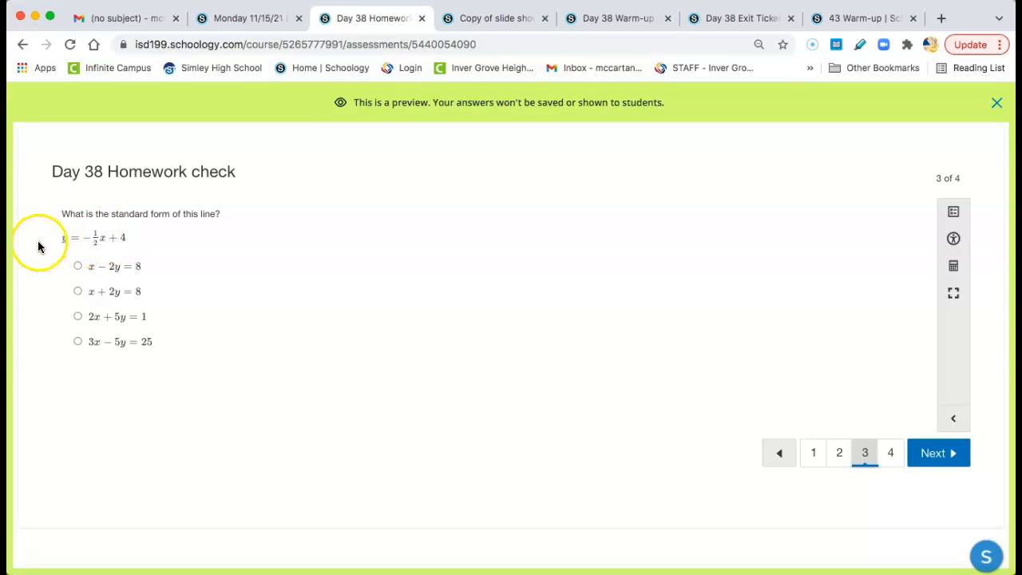
pyautogui.moveTo(114, 312)
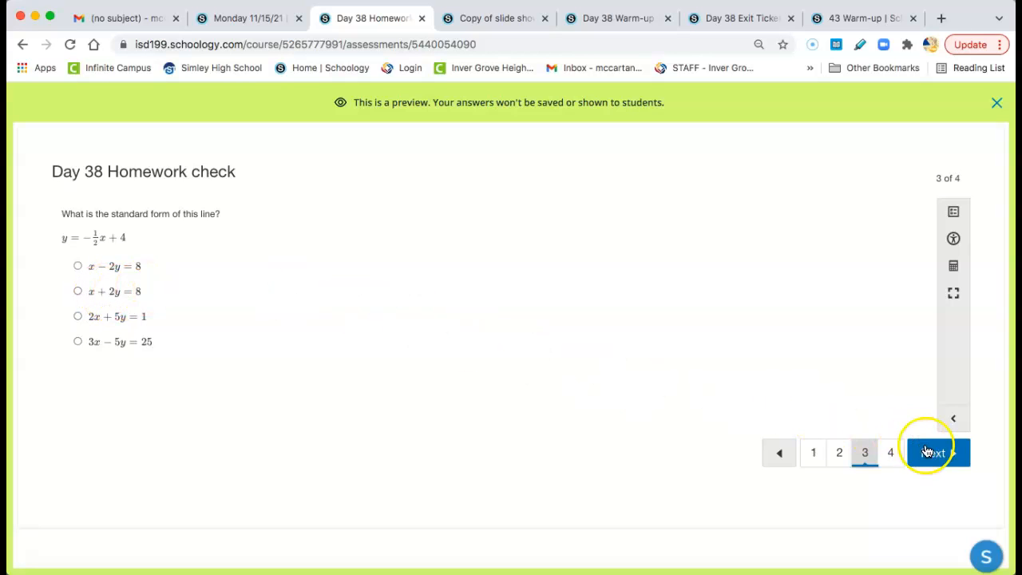
# - Reach homework question 4, then switch back to the slide show's three-forms slide
pyautogui.click(933, 452)
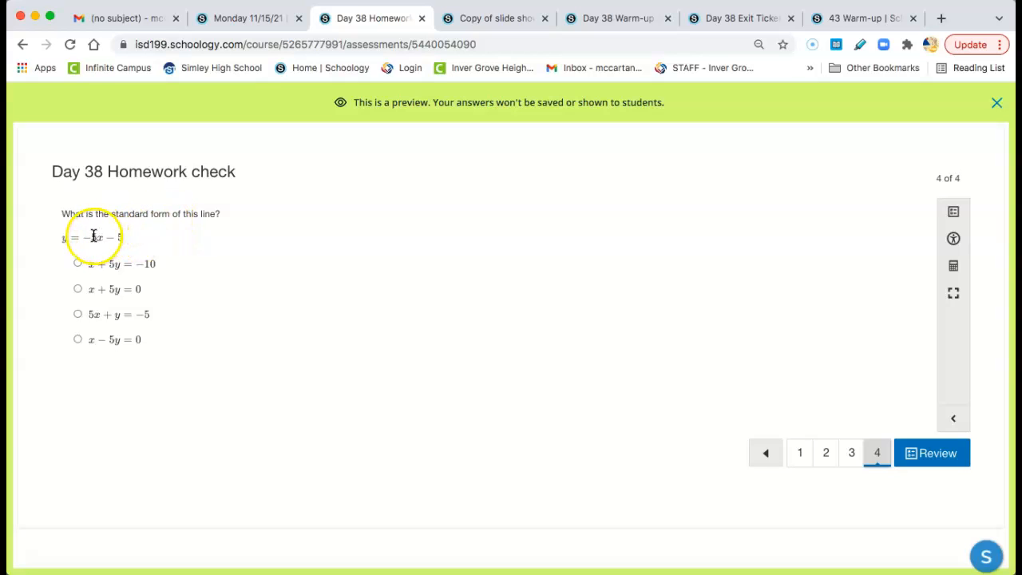
pyautogui.moveTo(30, 240)
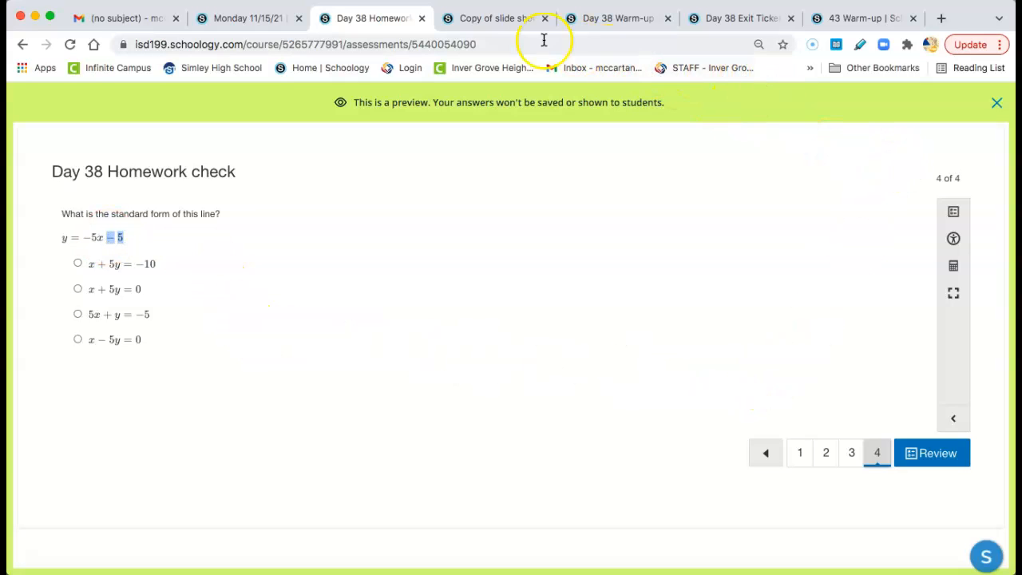
pyautogui.click(492, 18)
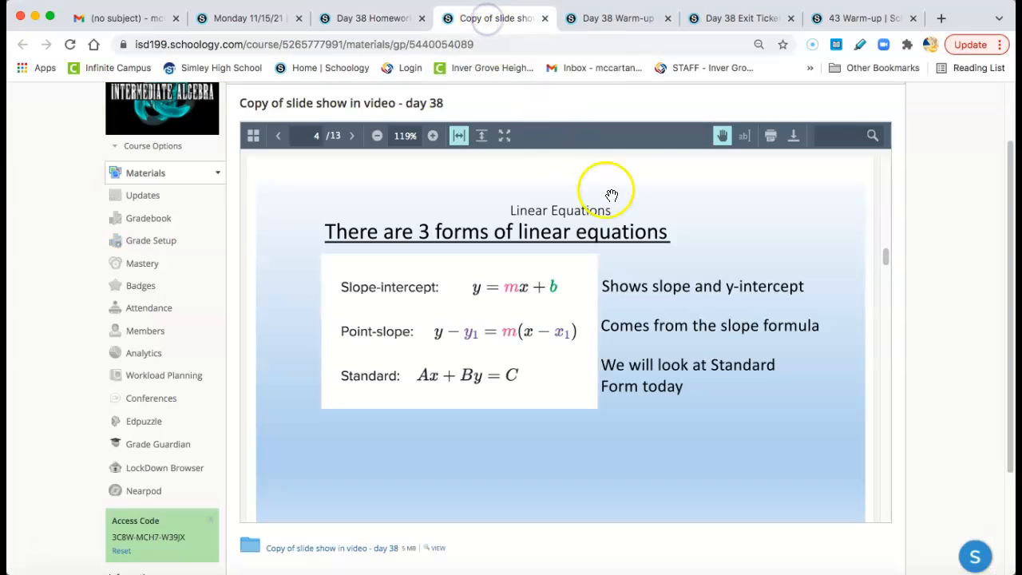
# - Switch to the Day 38 Warm-up at question 1, the standard form of y = ⅕x − 2
pyautogui.click(617, 17)
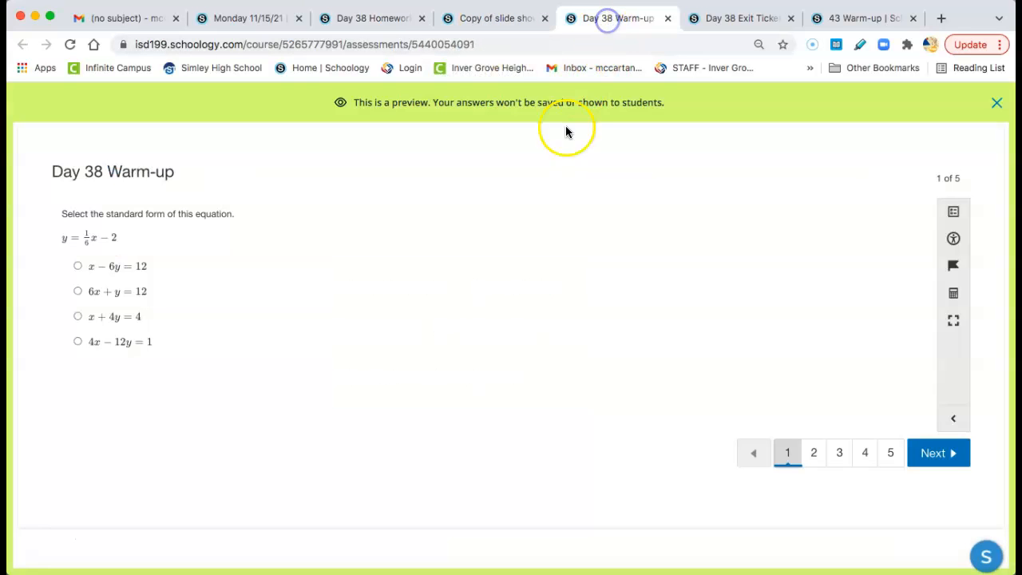
pyautogui.moveTo(831, 175)
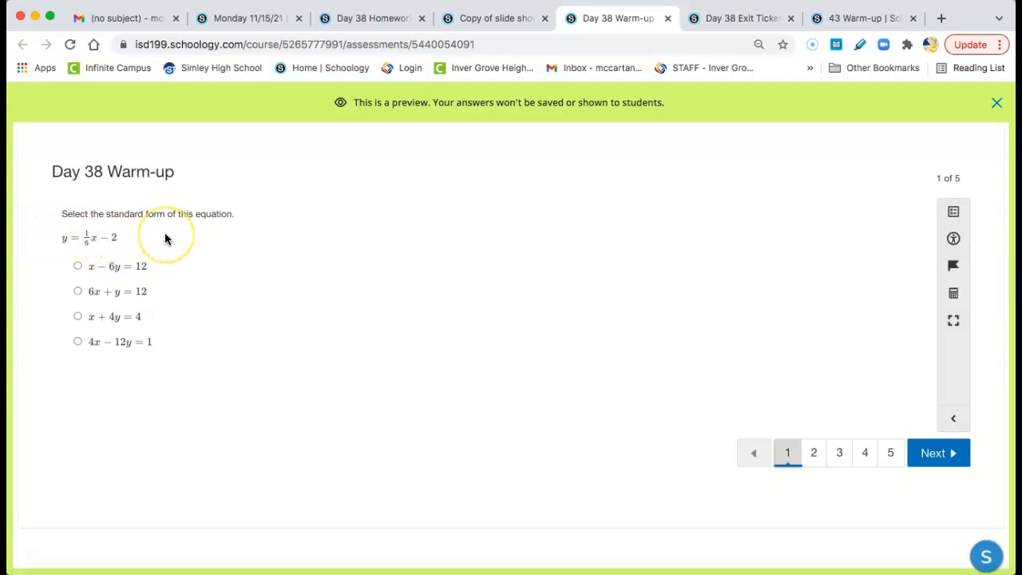
pyautogui.moveTo(156, 242)
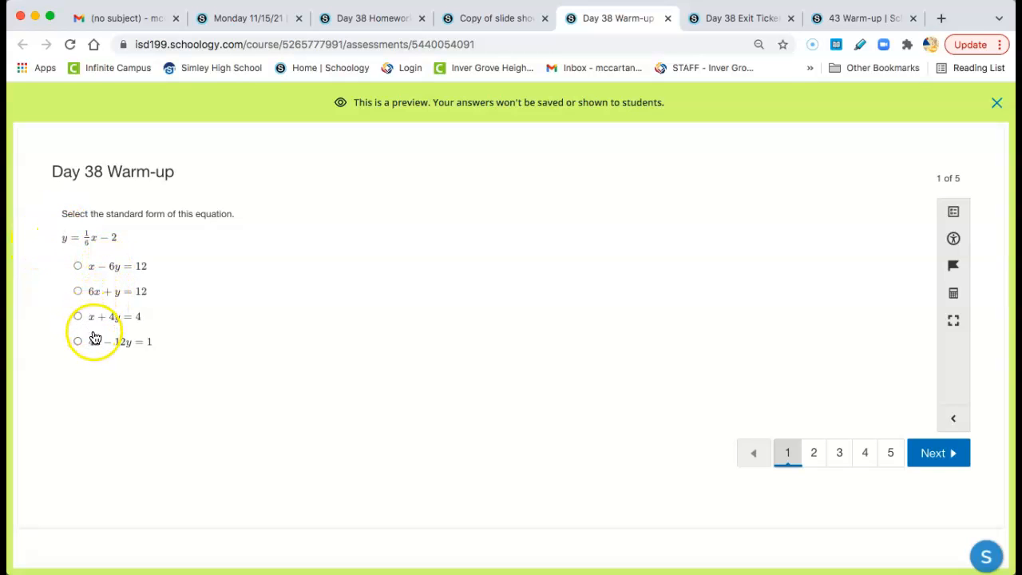
pyautogui.moveTo(114, 271)
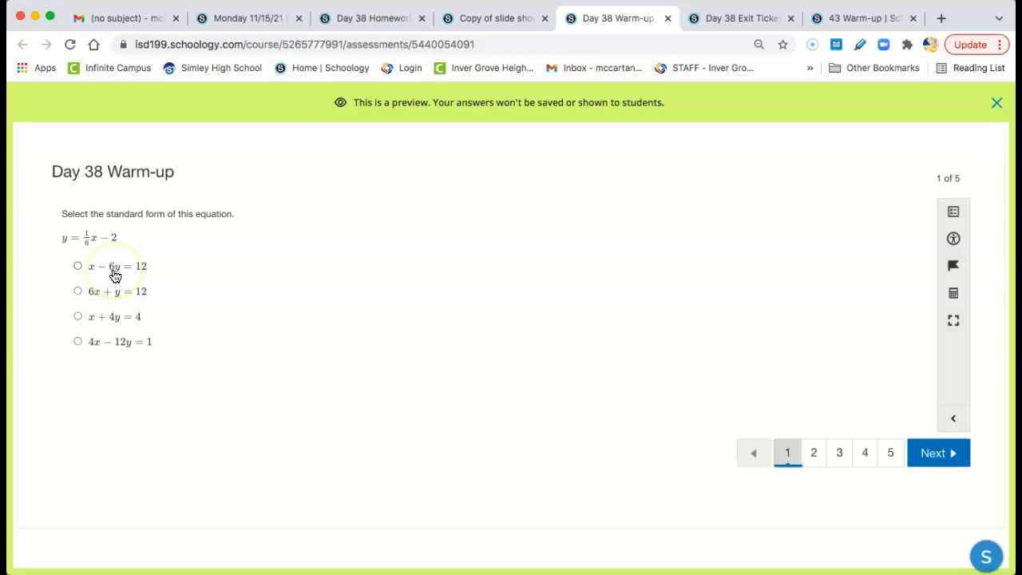
pyautogui.moveTo(748, 387)
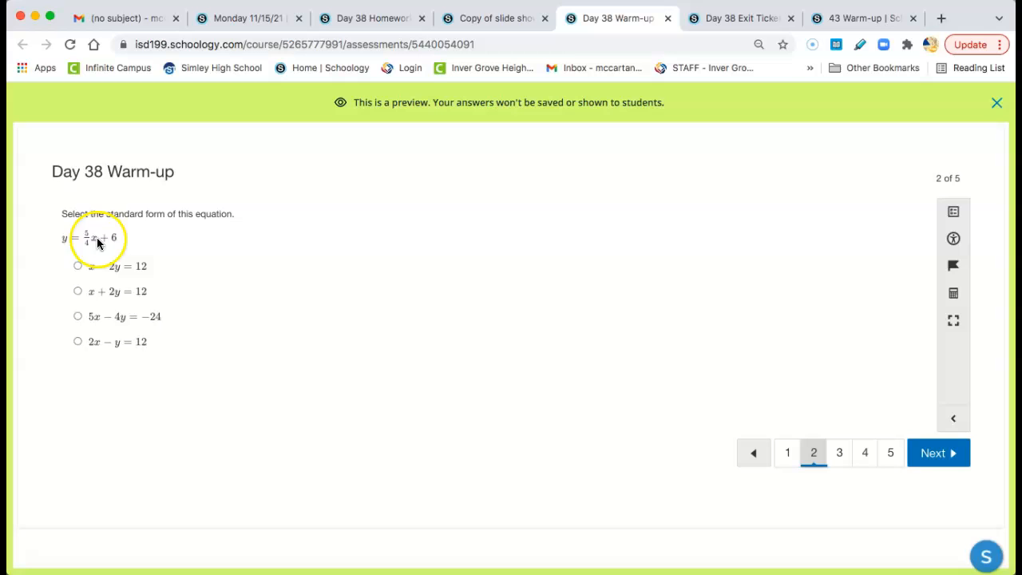
pyautogui.moveTo(40, 235)
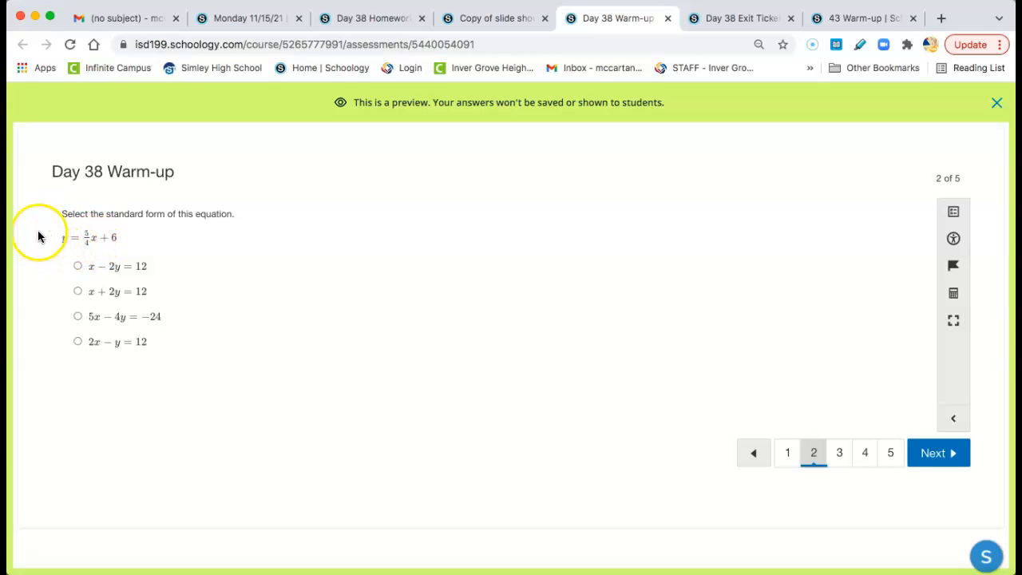
pyautogui.moveTo(40, 238)
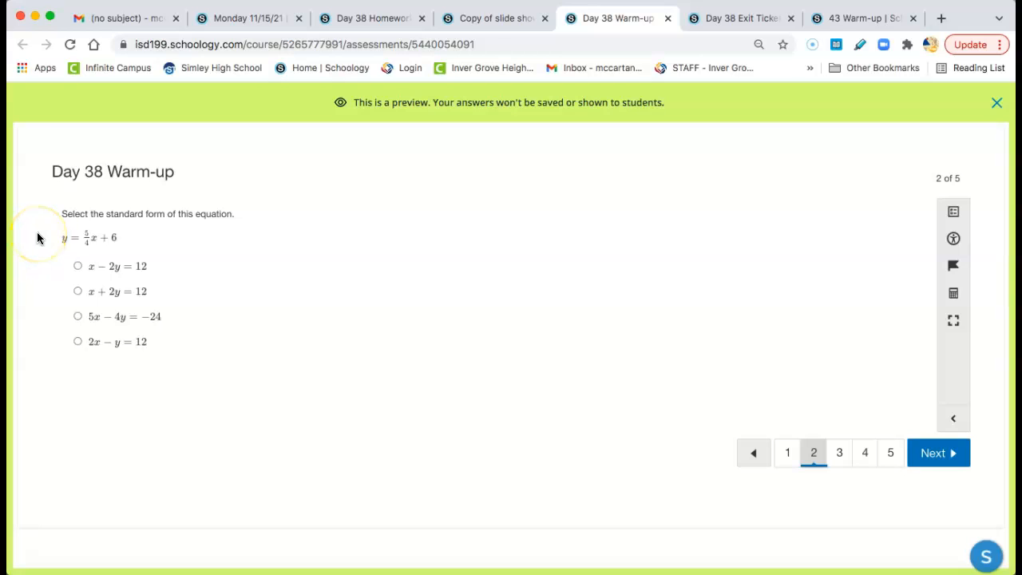
pyautogui.moveTo(34, 248)
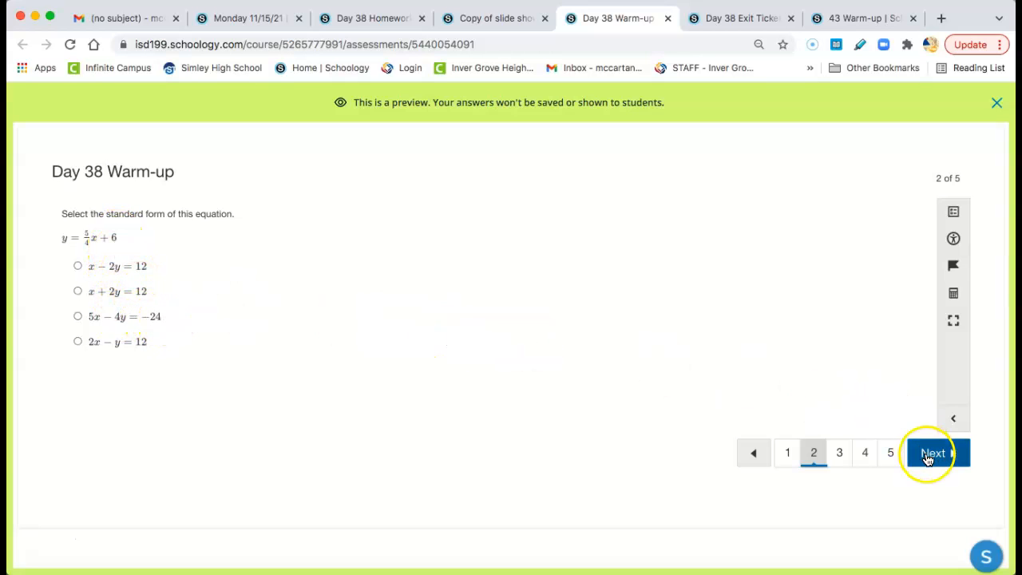
# - Step through the Day 38 Warm-up to question 4 (12x − 7y = −28)
pyautogui.click(933, 453)
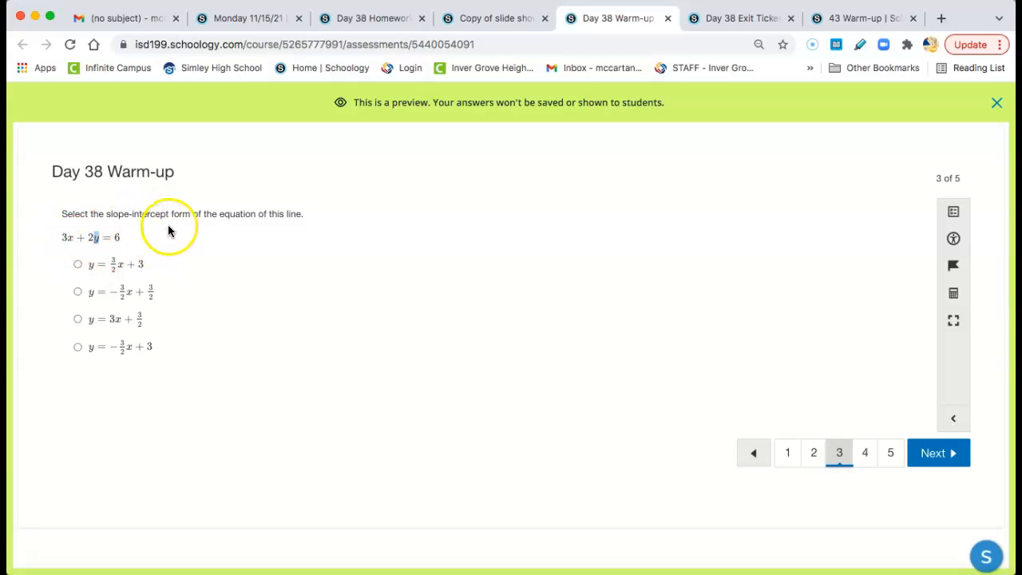
pyautogui.moveTo(168, 234)
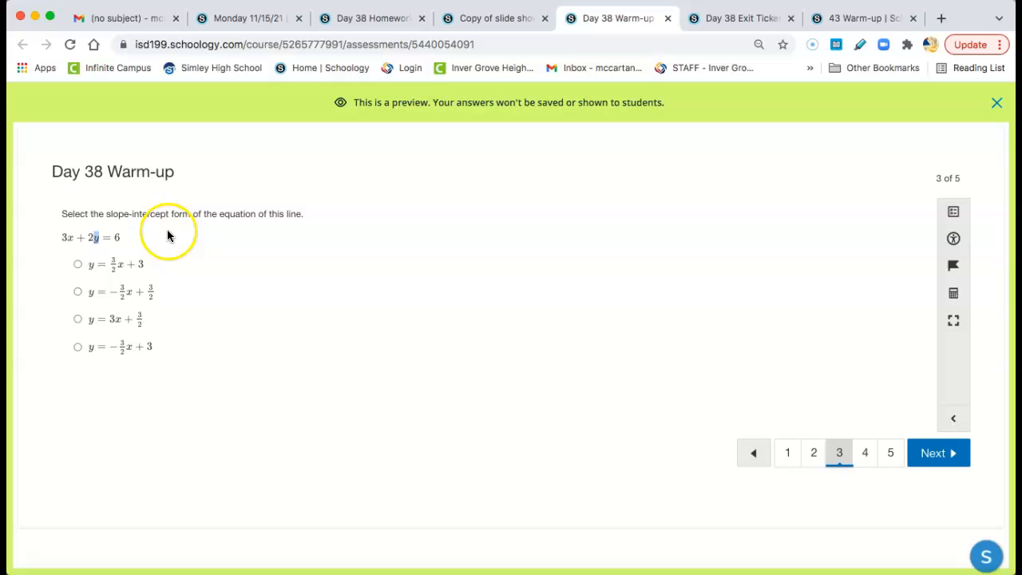
pyautogui.moveTo(88, 237)
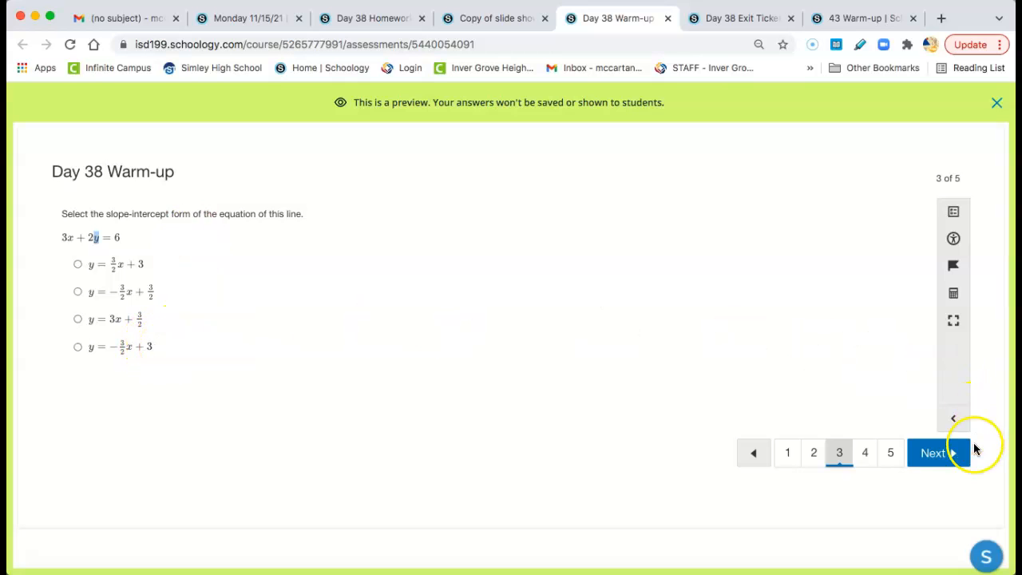
pyautogui.click(938, 453)
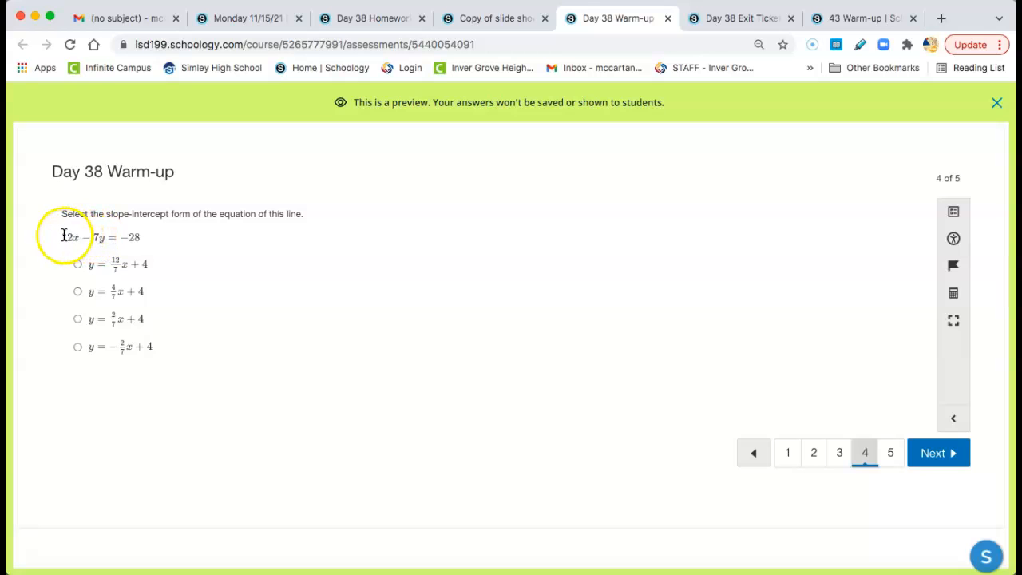
pyautogui.moveTo(250, 237)
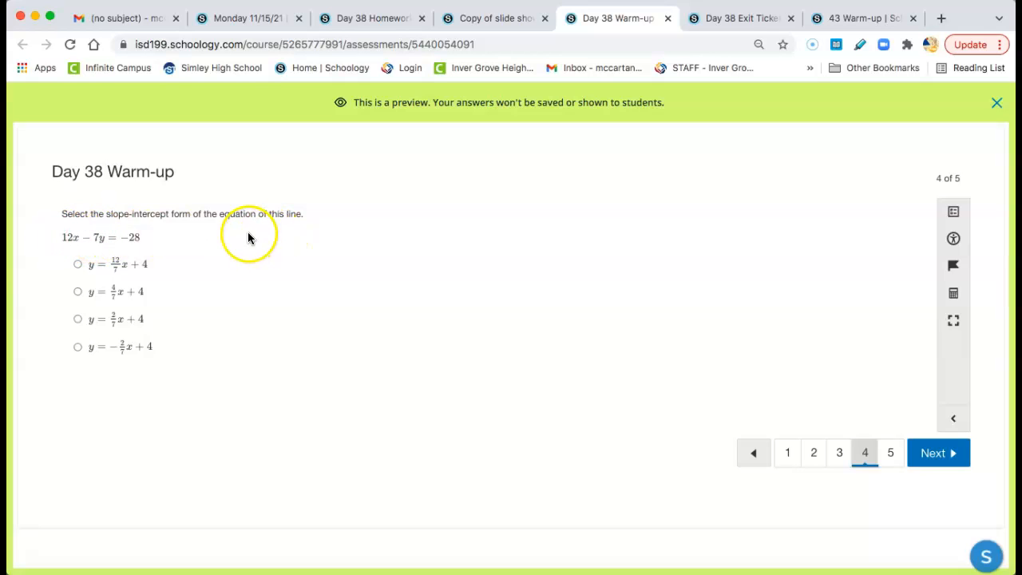
pyautogui.moveTo(192, 242)
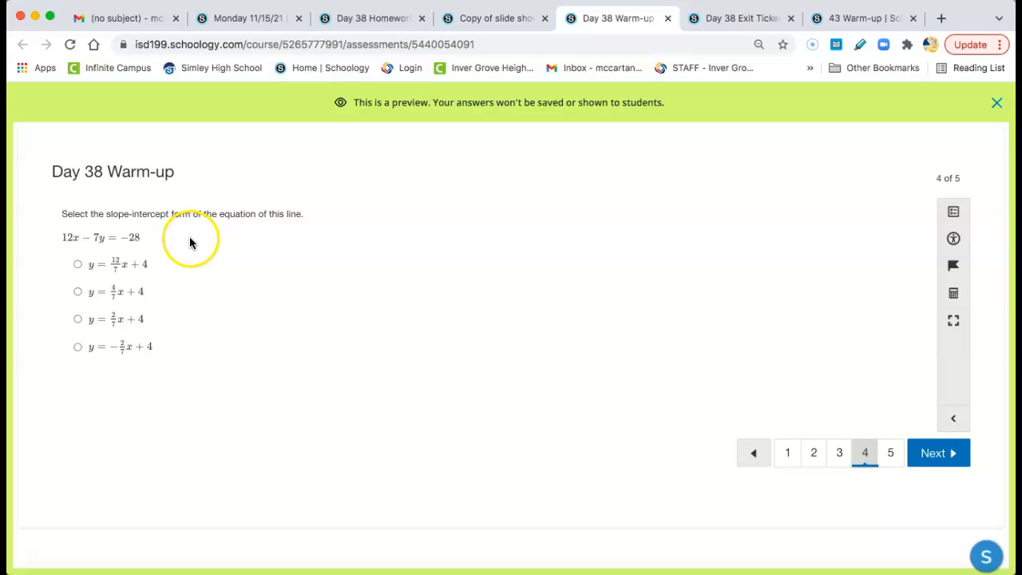
pyautogui.moveTo(176, 230)
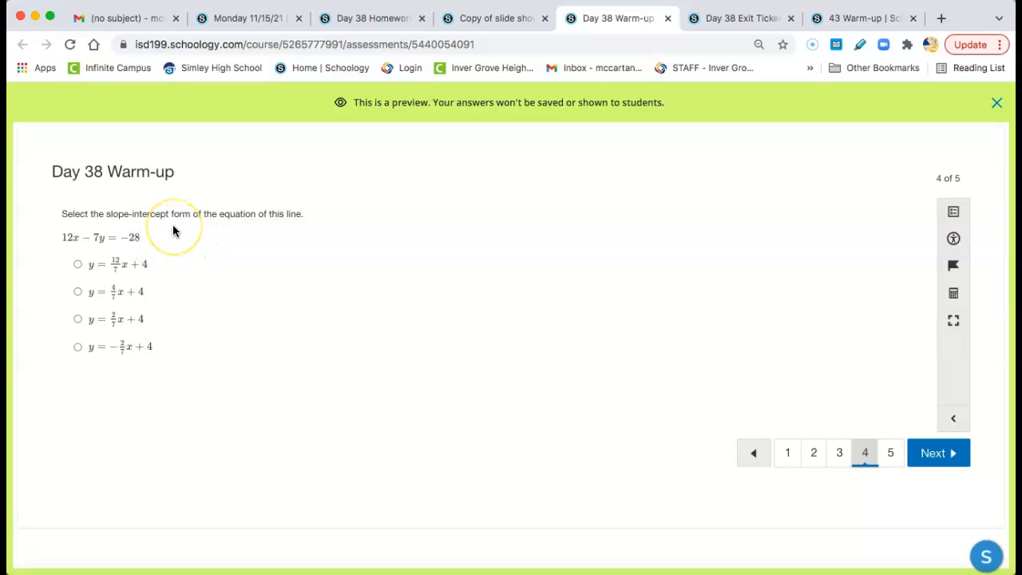
pyautogui.moveTo(135, 236)
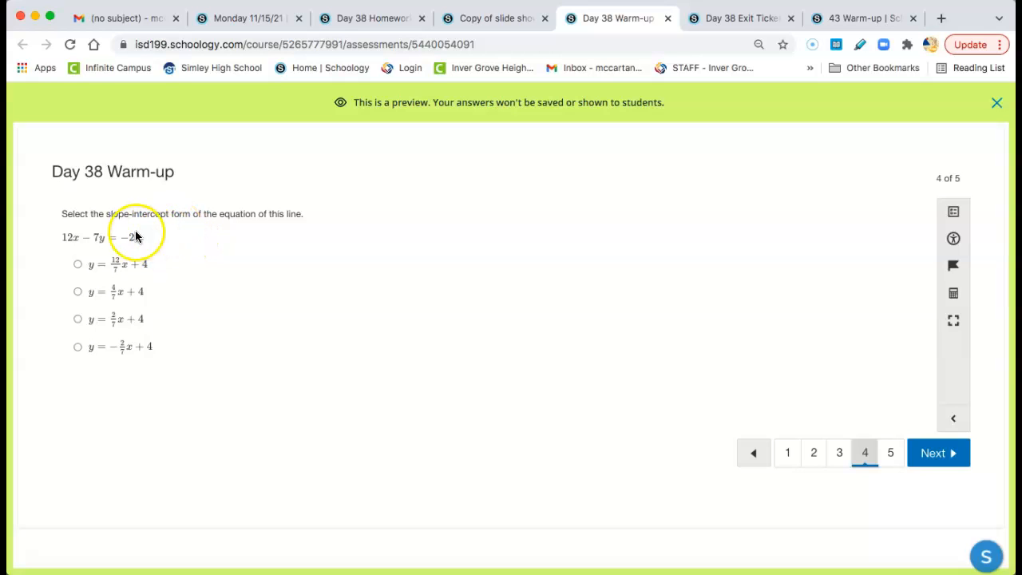
pyautogui.moveTo(208, 240)
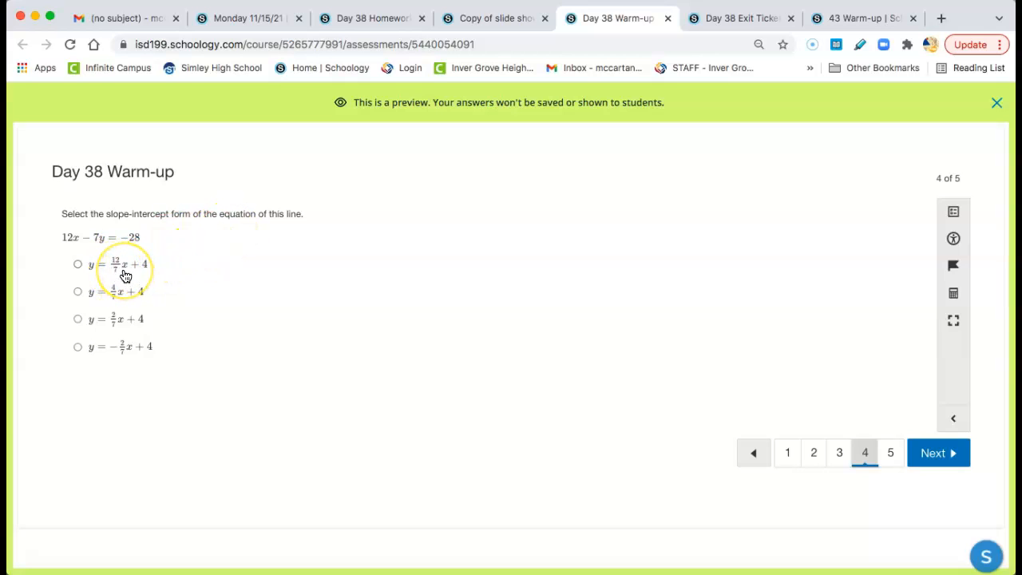
pyautogui.moveTo(136, 248)
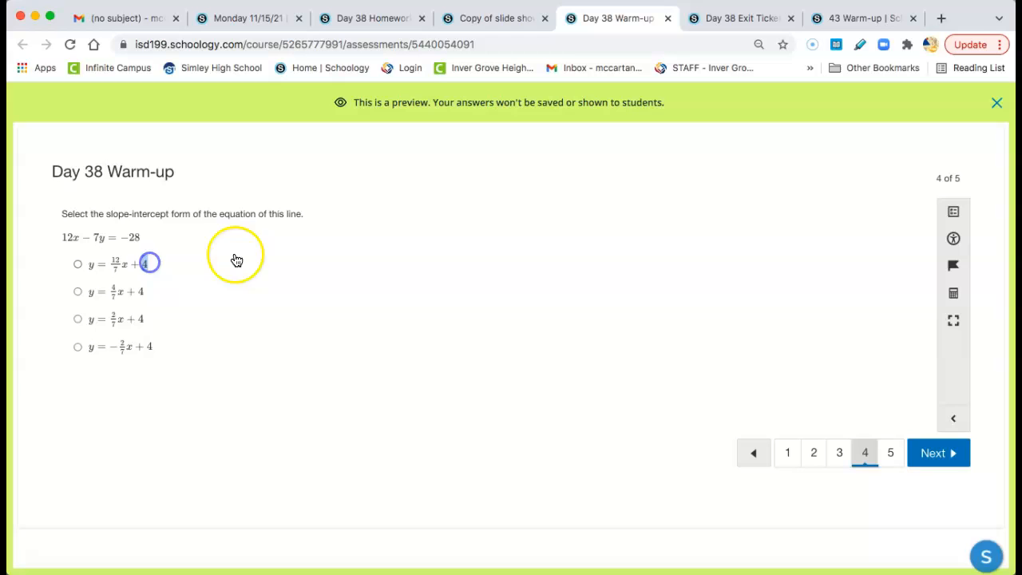
# - Advance to Warm-up question 5 of 5, converting 5x + 4y = 4
pyautogui.click(933, 453)
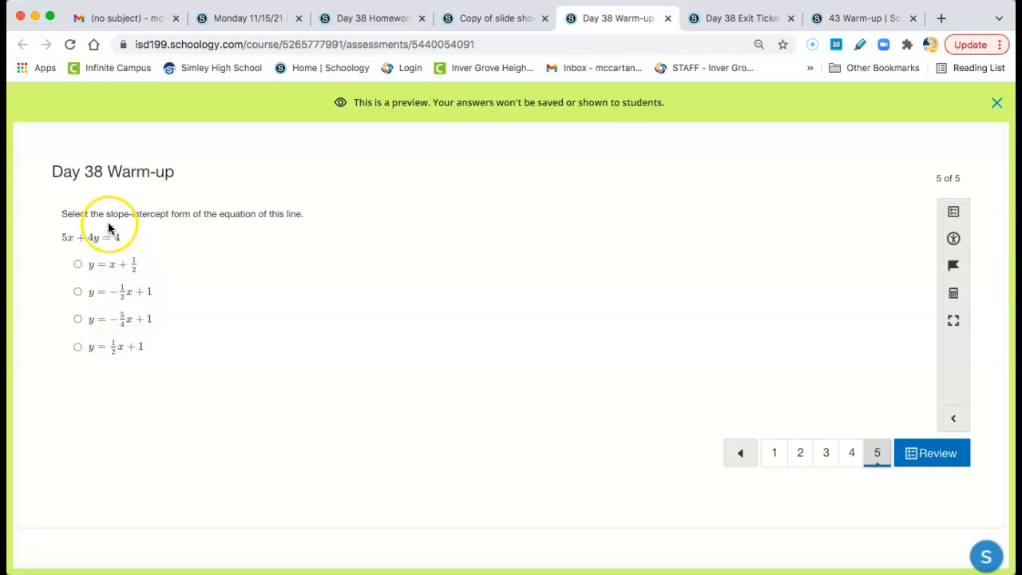
pyautogui.moveTo(592, 346)
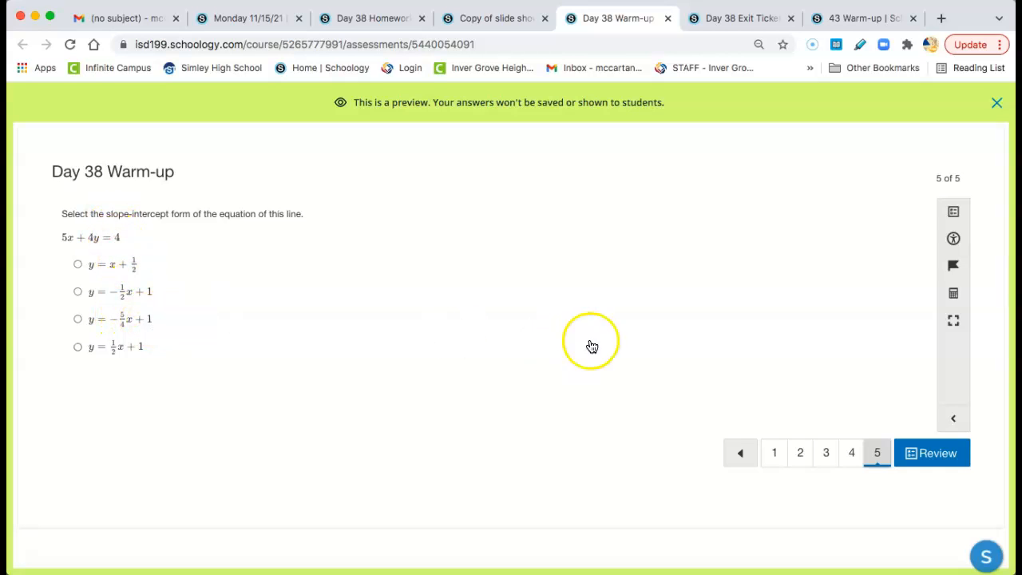
# - Switch to the Day 38 Exit Ticket preview, open at question 5 of 12
pyautogui.click(739, 18)
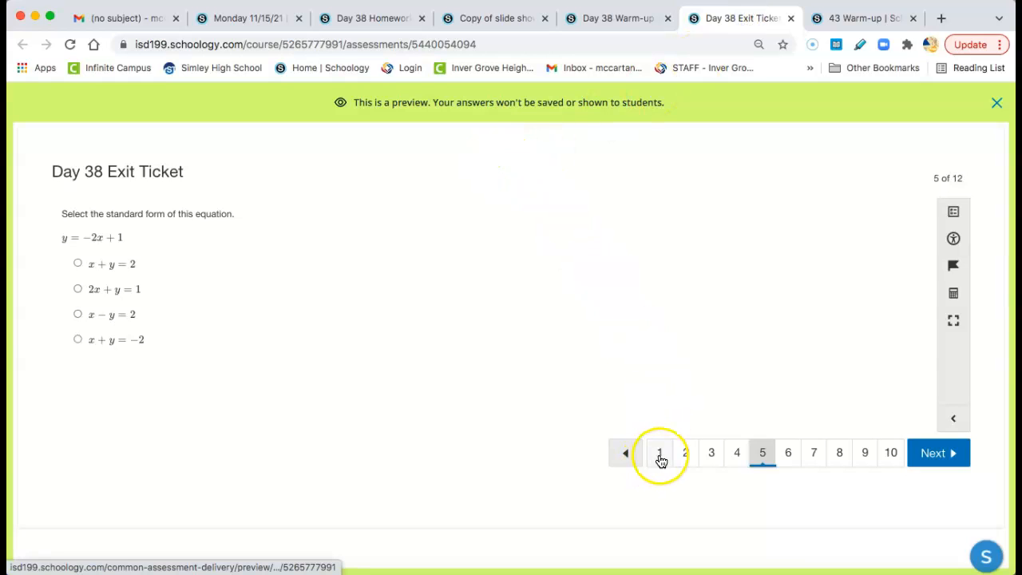
pyautogui.click(660, 453)
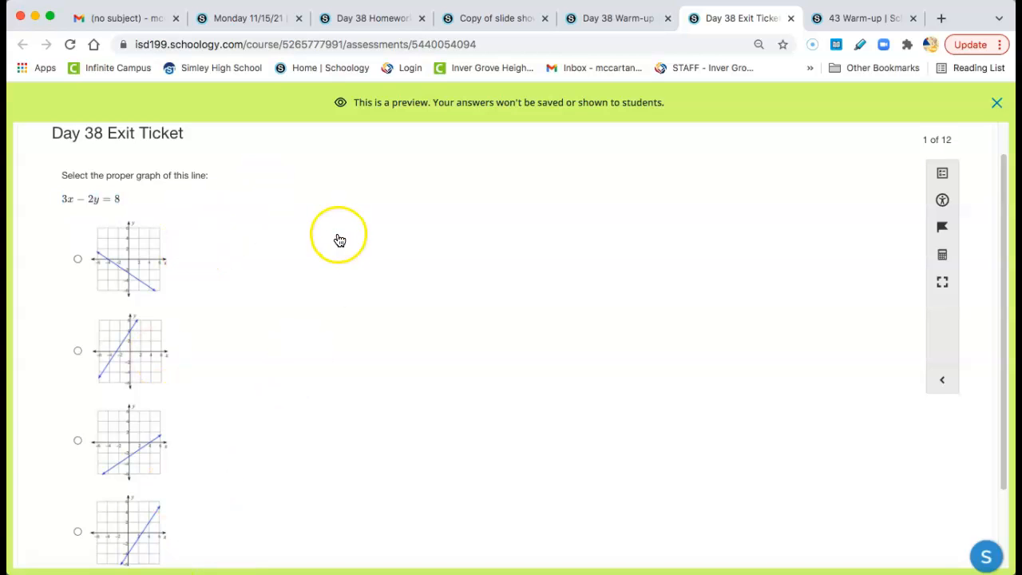
pyautogui.moveTo(117, 226)
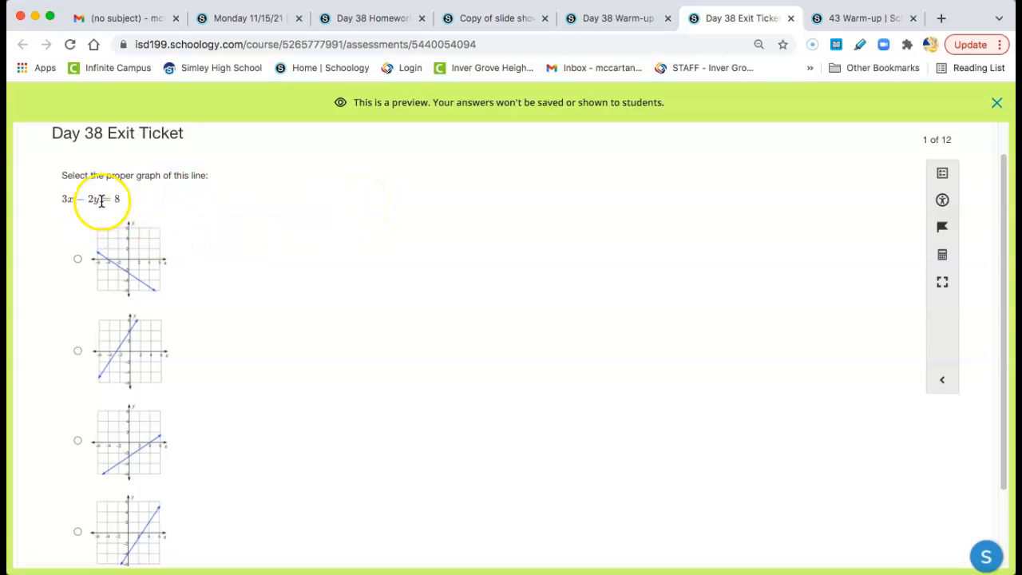
pyautogui.scroll(-3)
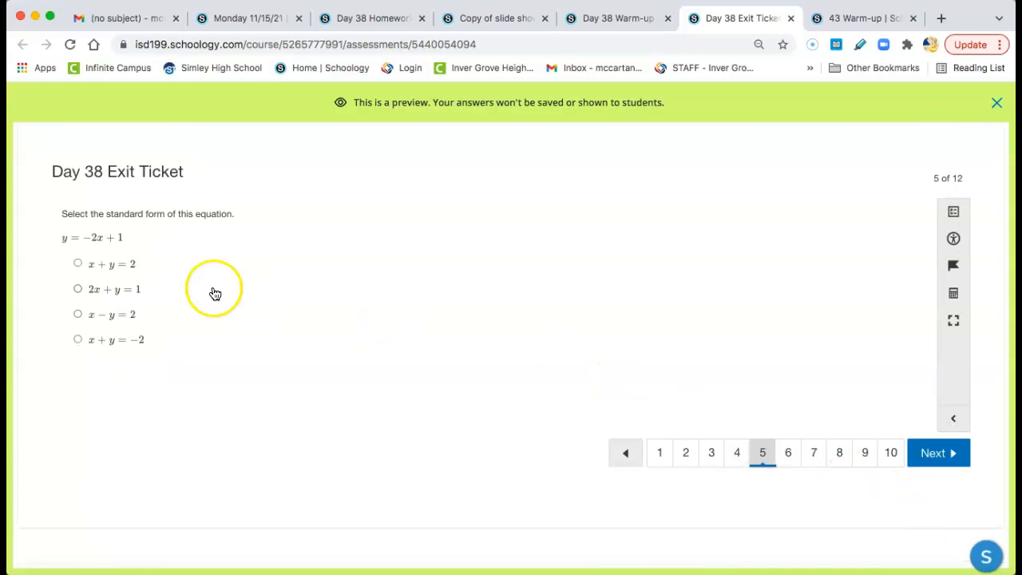
pyautogui.moveTo(150, 236)
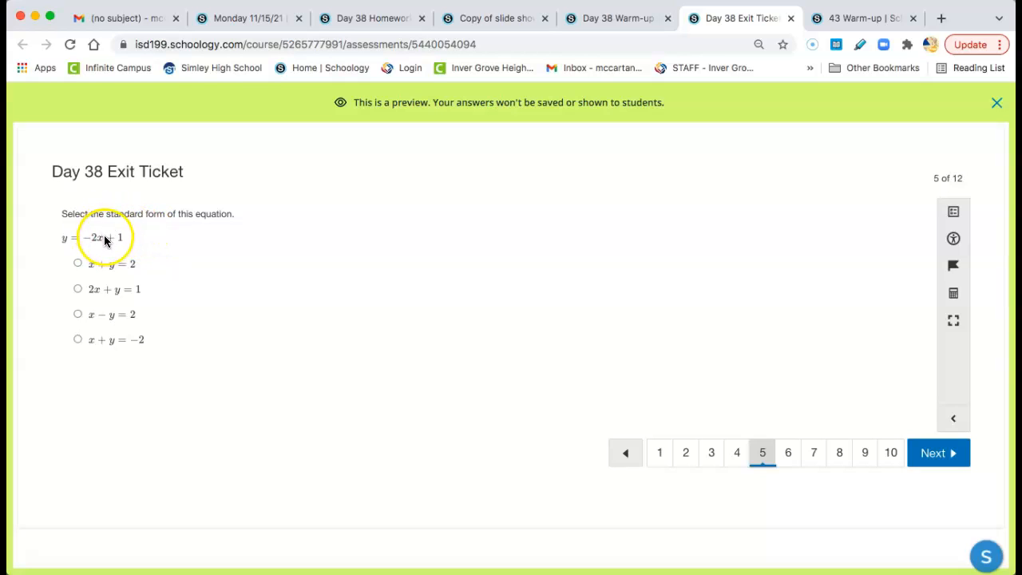
pyautogui.moveTo(39, 235)
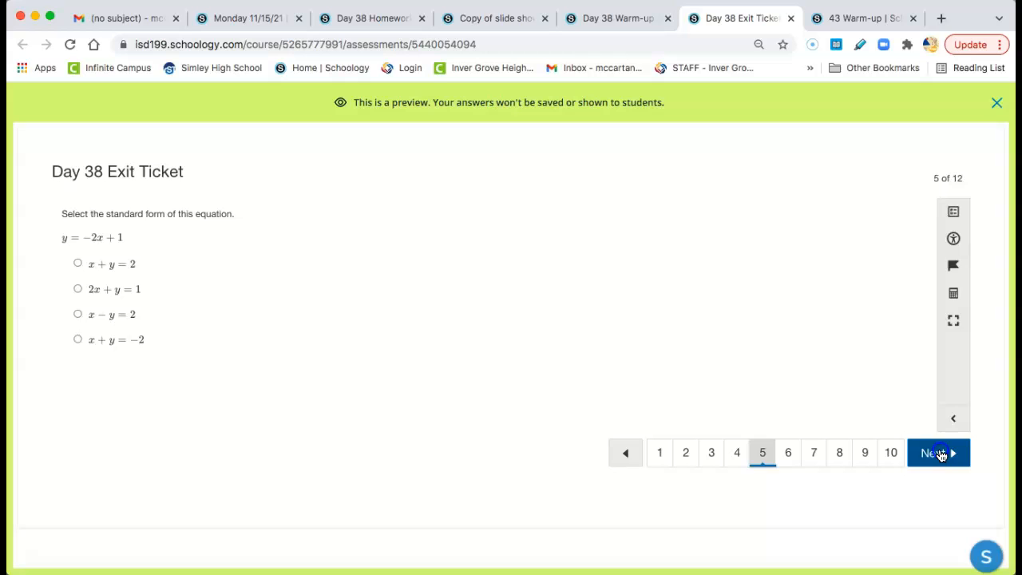
# - Advance the Exit Ticket to question 6, the standard form of y = −3/2x − 1
pyautogui.click(938, 453)
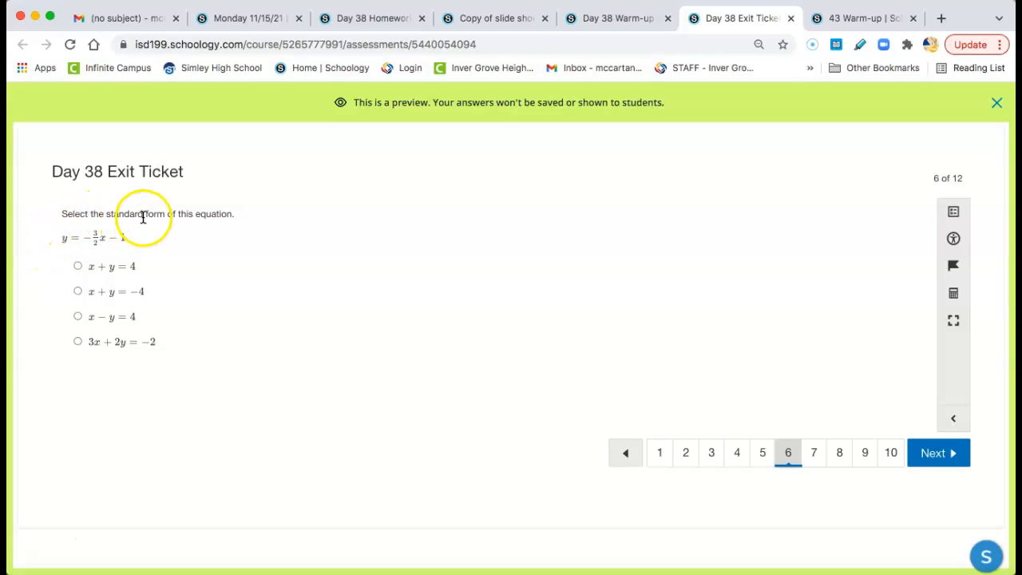
pyautogui.moveTo(40, 242)
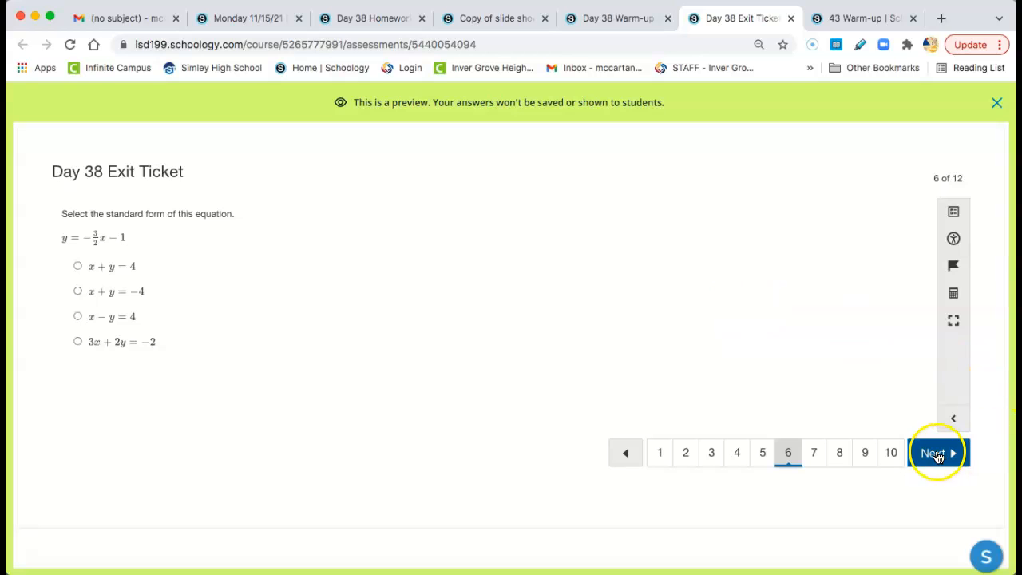
# - Page through the Day 38 Exit Ticket questions from 7 past question 11
pyautogui.click(937, 453)
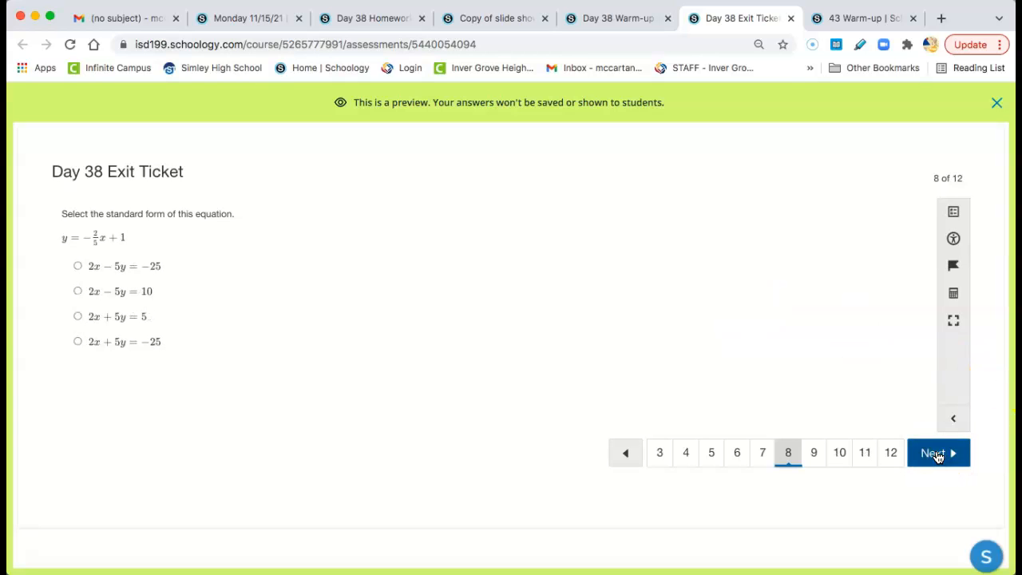
pyautogui.click(934, 453)
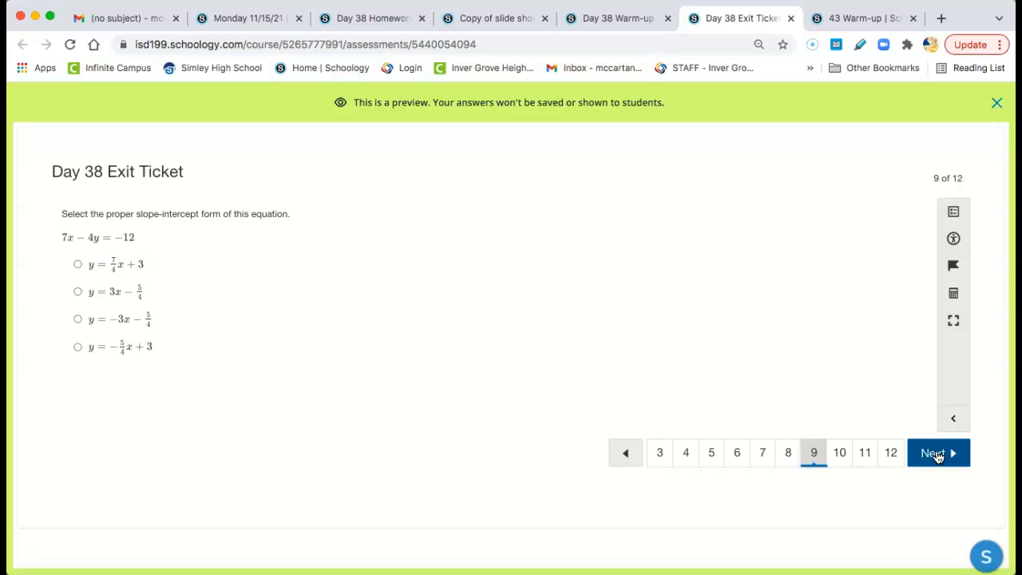
pyautogui.click(934, 453)
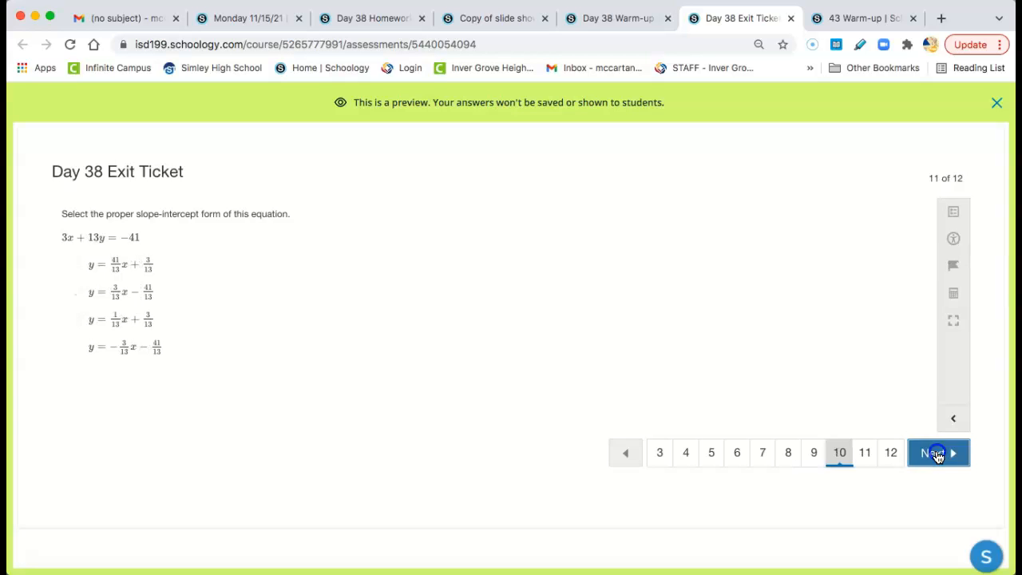
pyautogui.click(932, 453)
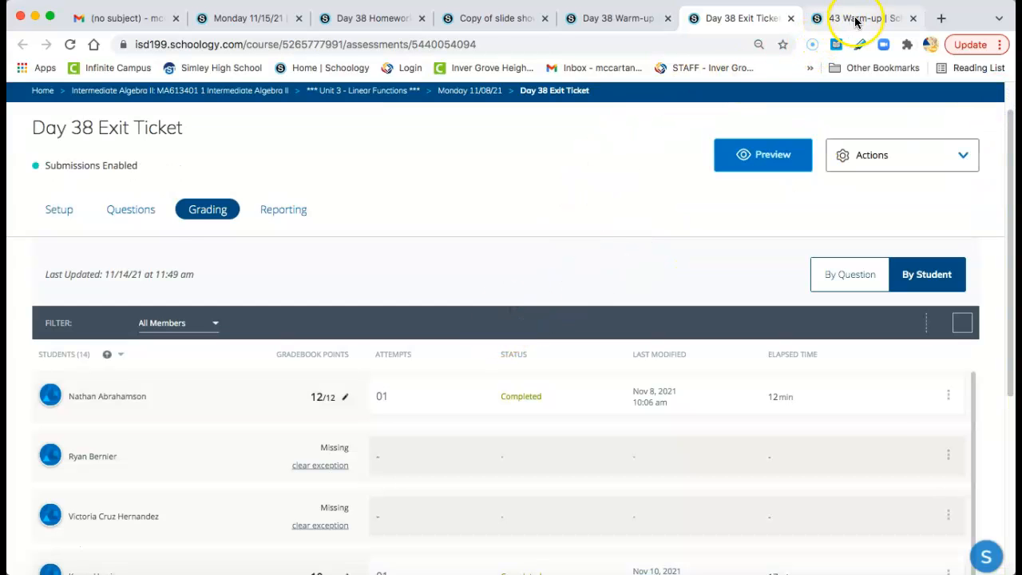
# - Switch to the 43 Warm-up preview tab, review question 1, and advance to question 2
pyautogui.click(858, 18)
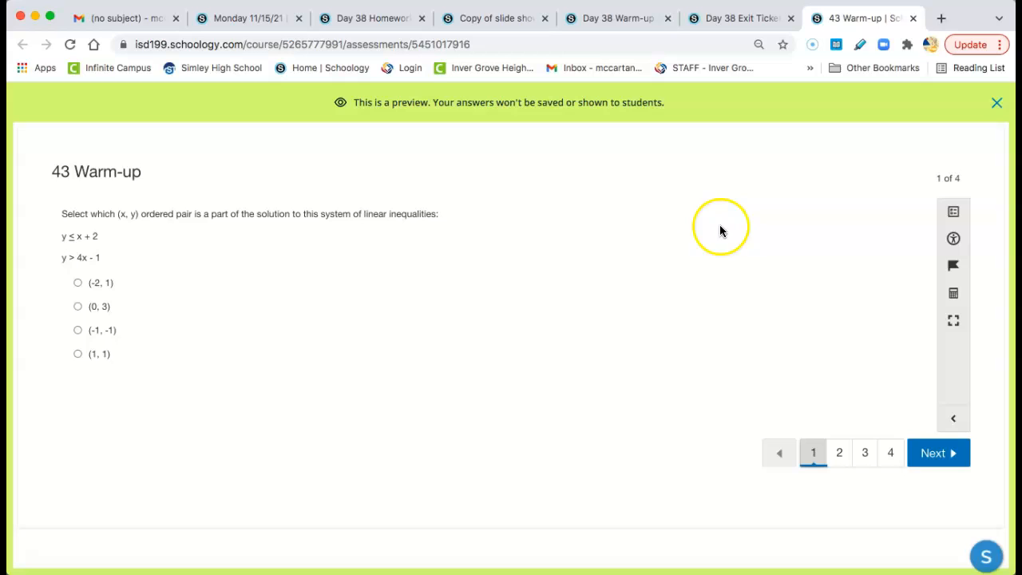
pyautogui.moveTo(214, 178)
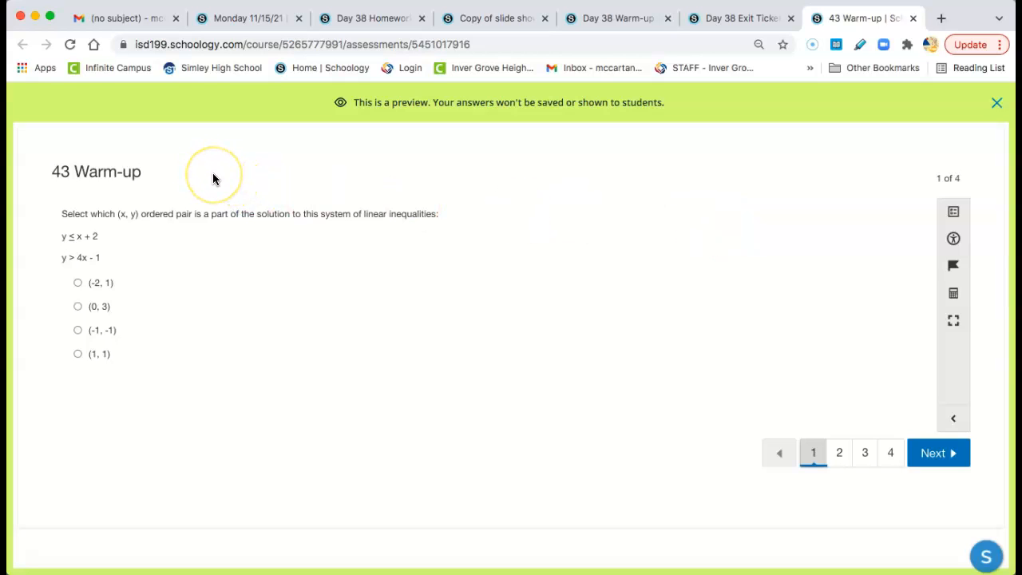
pyautogui.moveTo(124, 227)
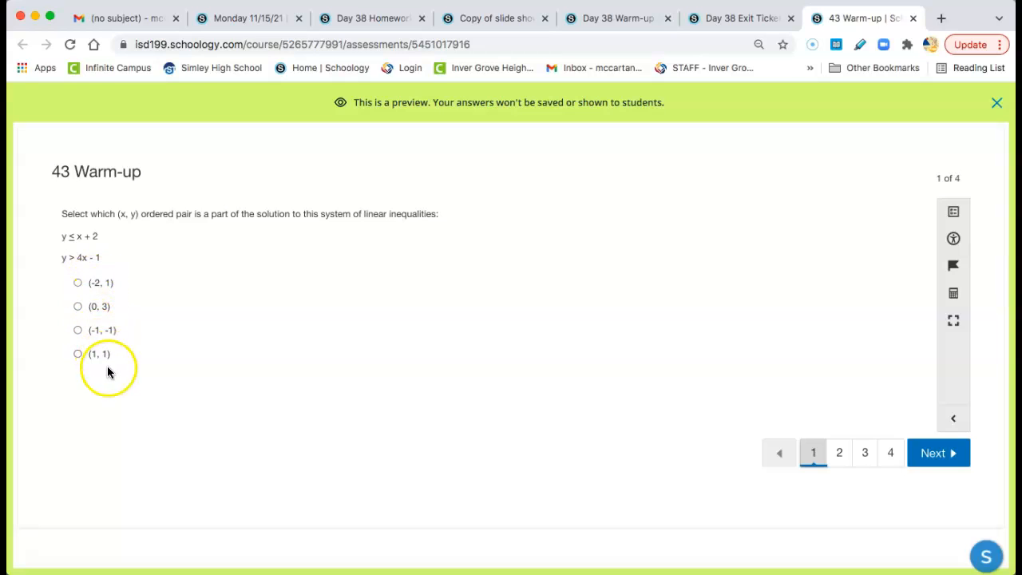
pyautogui.moveTo(331, 350)
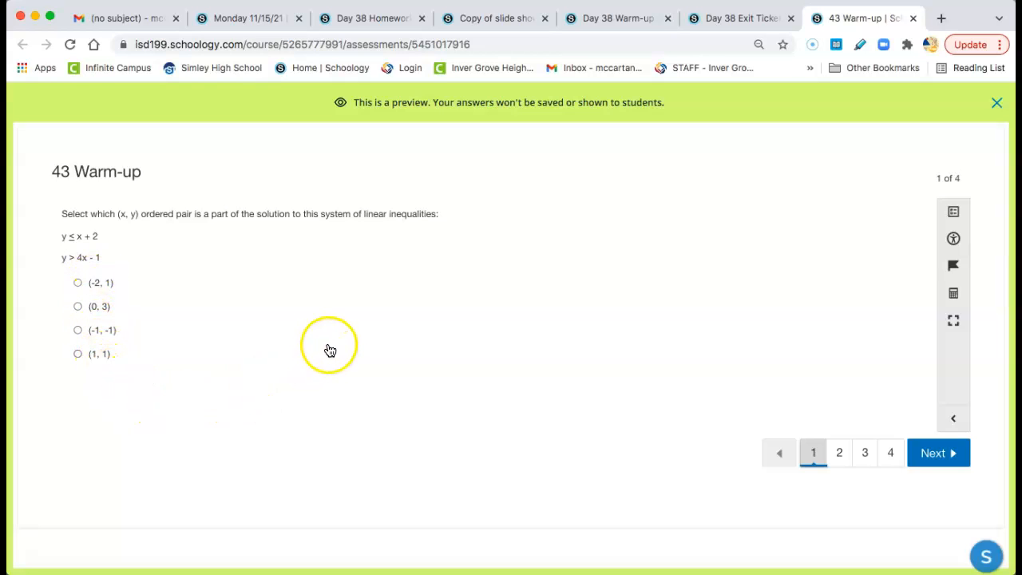
pyautogui.moveTo(328, 351)
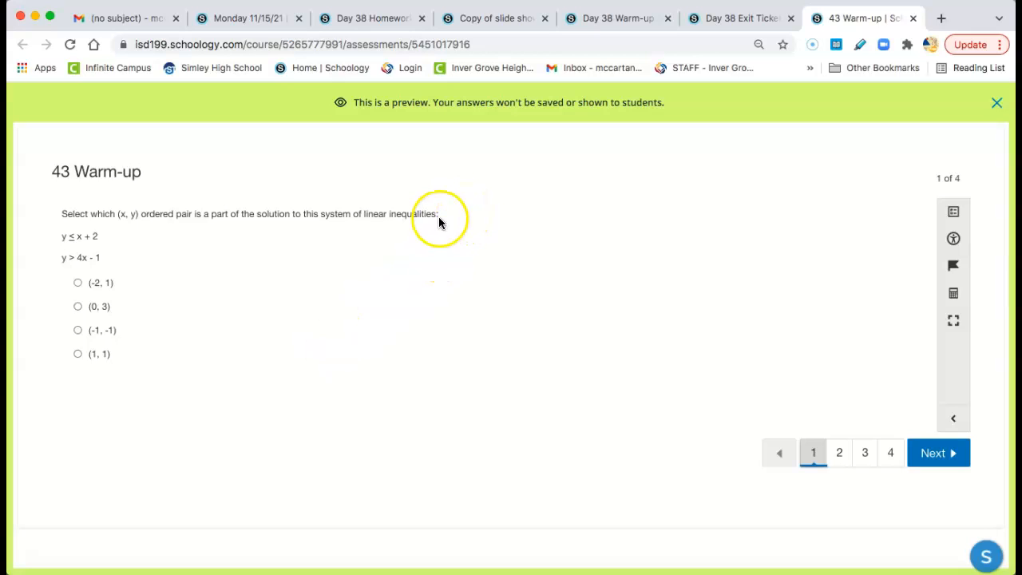
pyautogui.moveTo(353, 246)
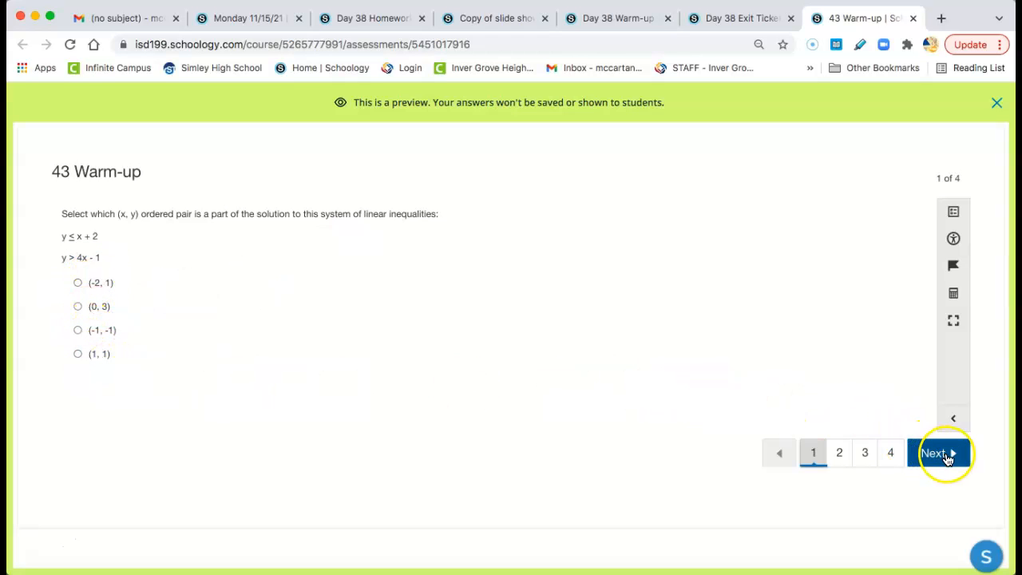
pyautogui.click(939, 453)
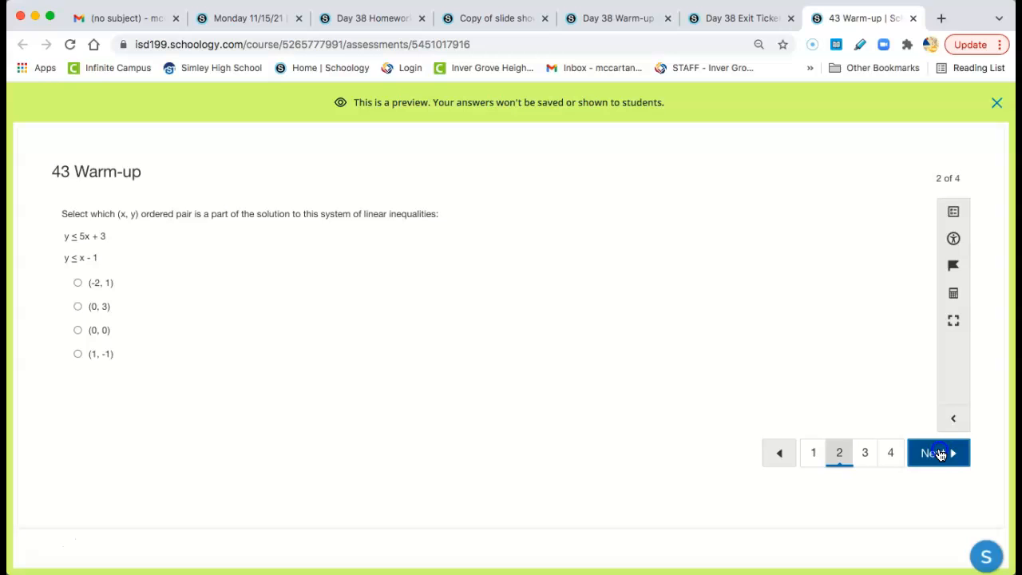